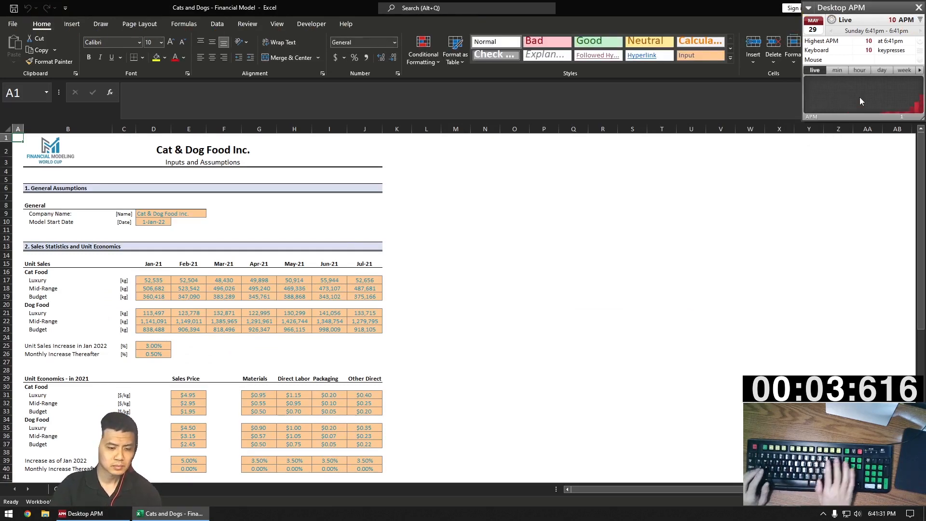
Build the 2022 timeline: start dates from =A!D10, EOMONTH month ends, and =D2-D1+1 day counts
left_click(276, 23)
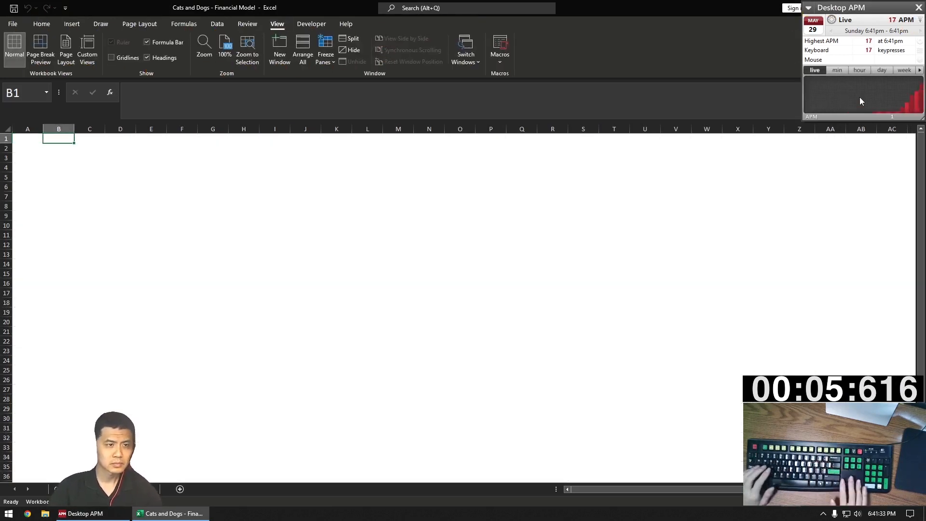
type("=A!D10")
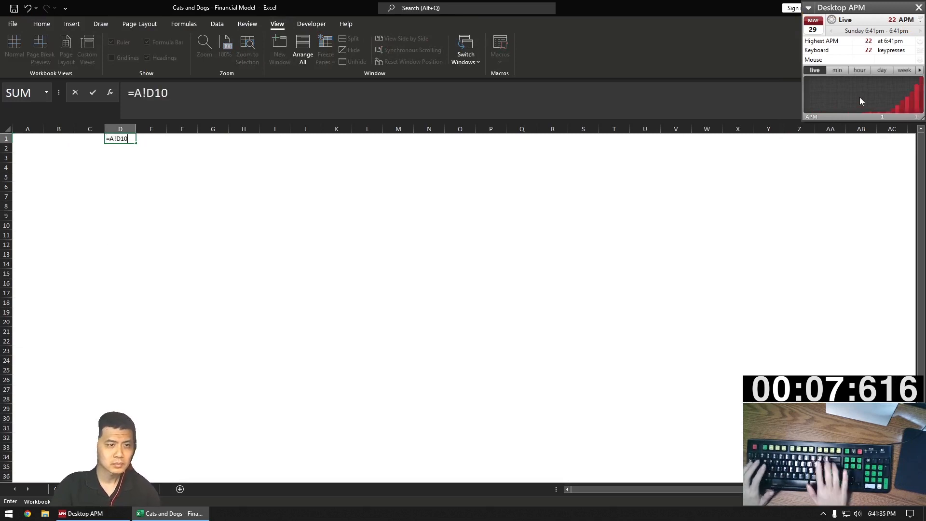
type("=EOMONTH(")
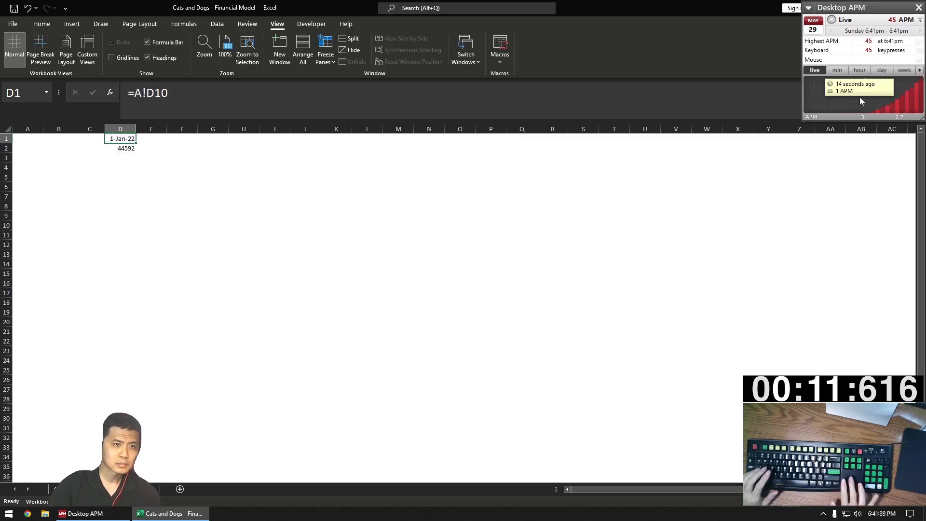
type("=D2+1")
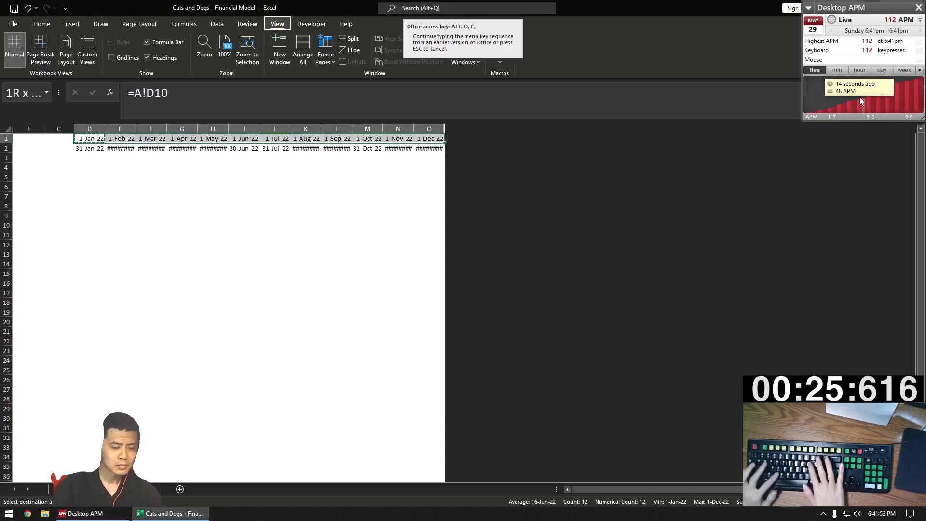
key("Escape")
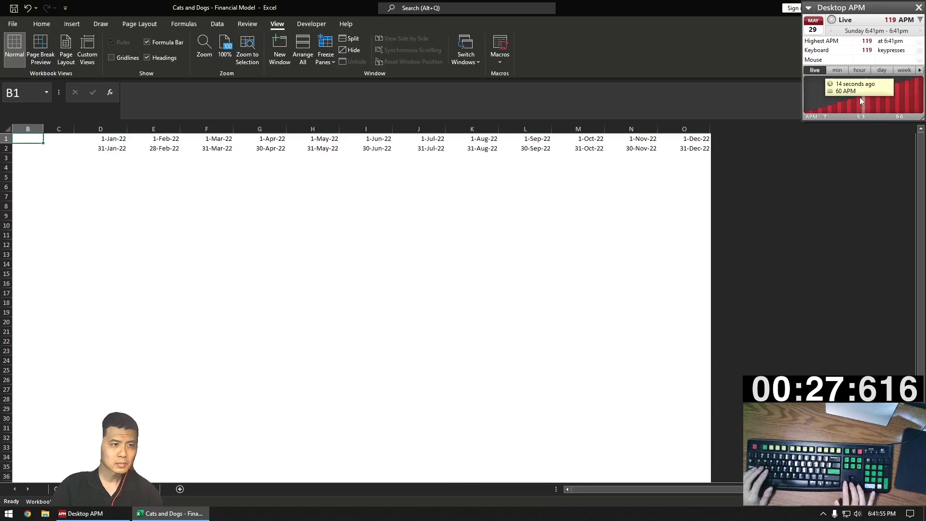
type("=D2-")
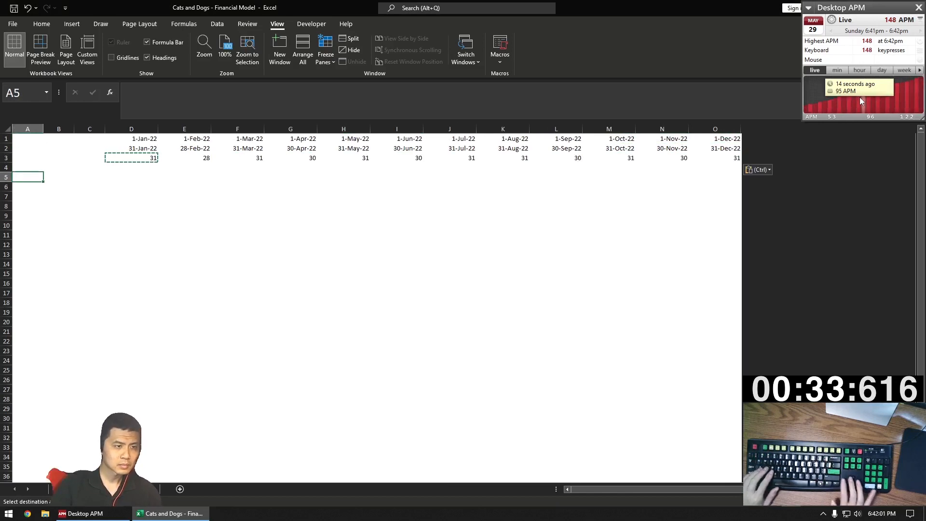
Add the Sales # heading and product tier labels linked from A!B16
type("Sales #")
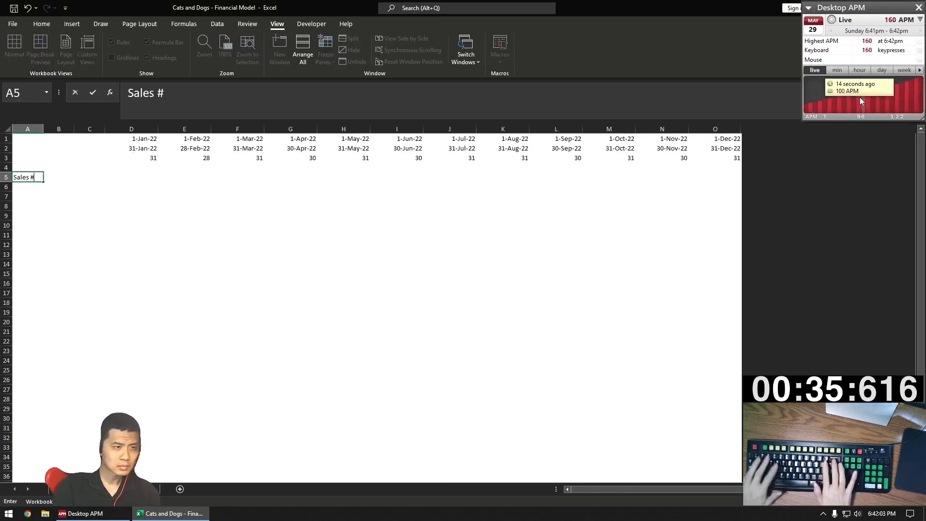
type("=A!")
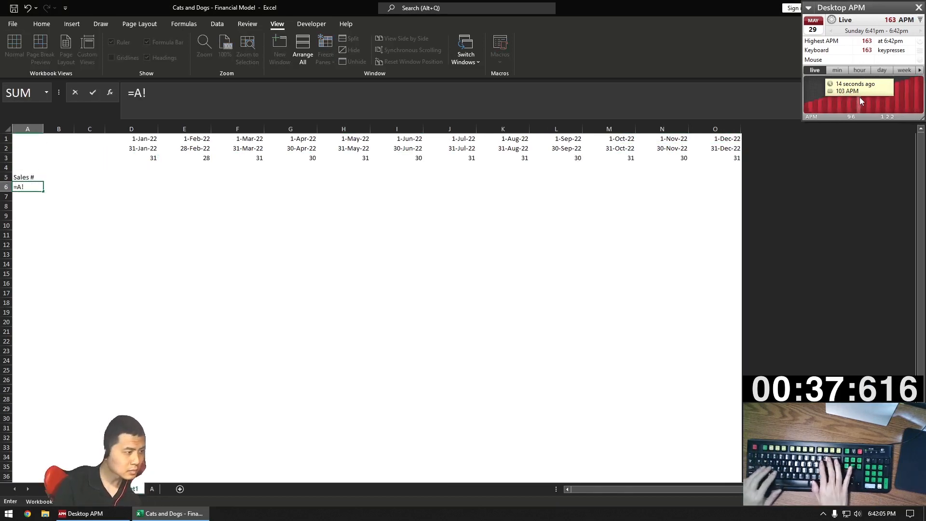
type("B16")
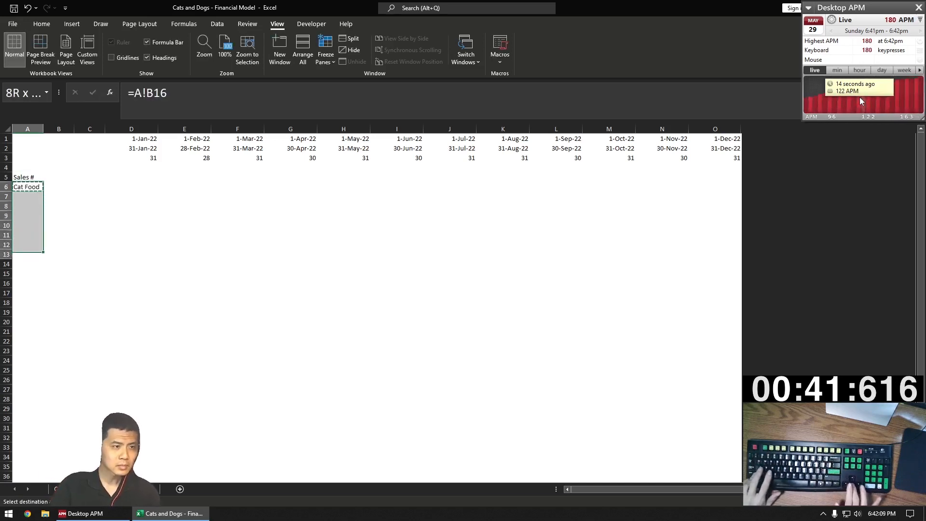
key("ctrl+v")
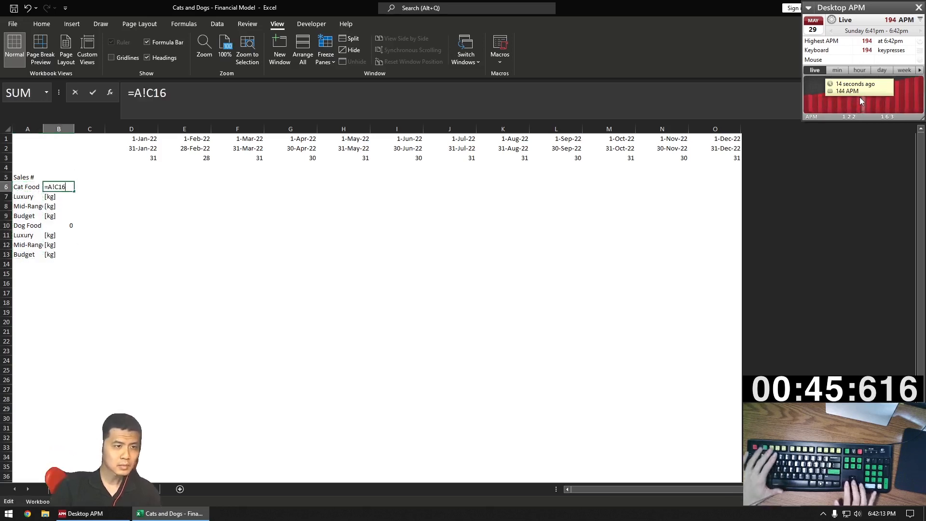
key("Return")
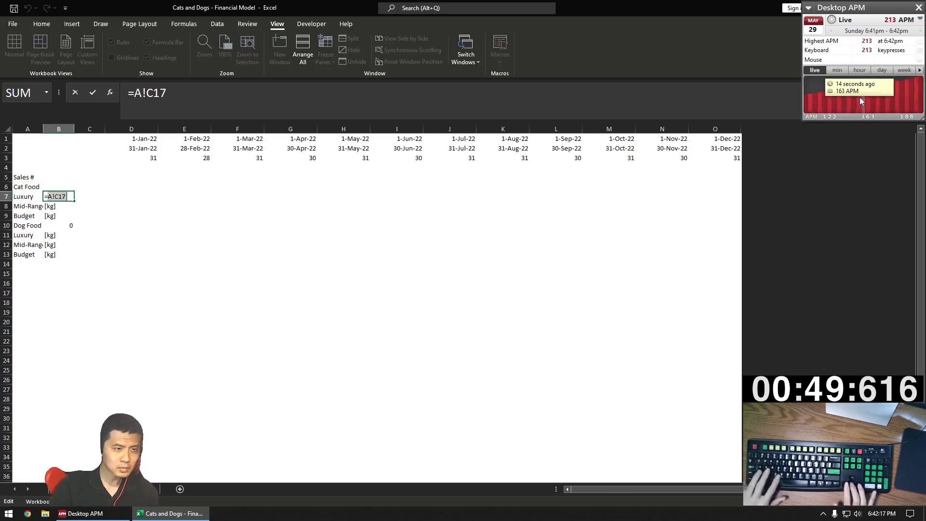
Enter AVERAGE(A!D17:J17) base volumes and link each tier's growth rate
type("AVERAGE(")
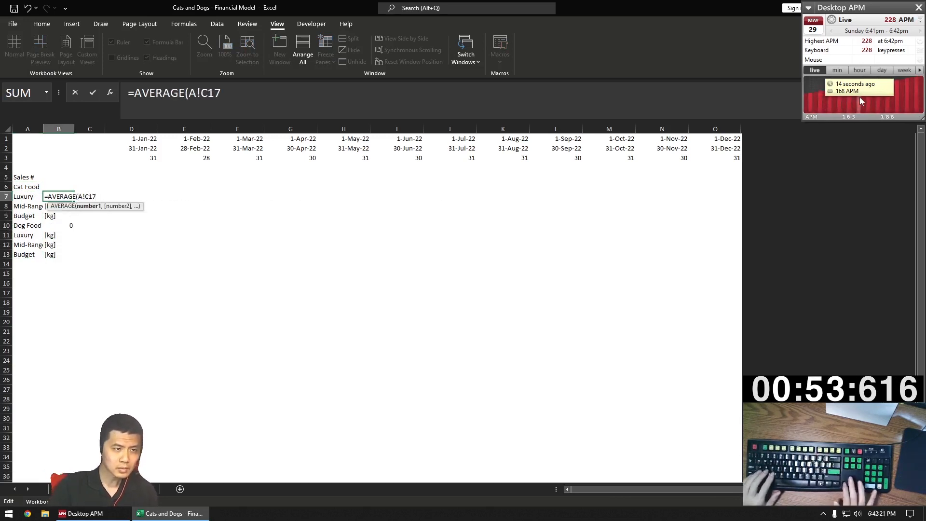
type("D17:")
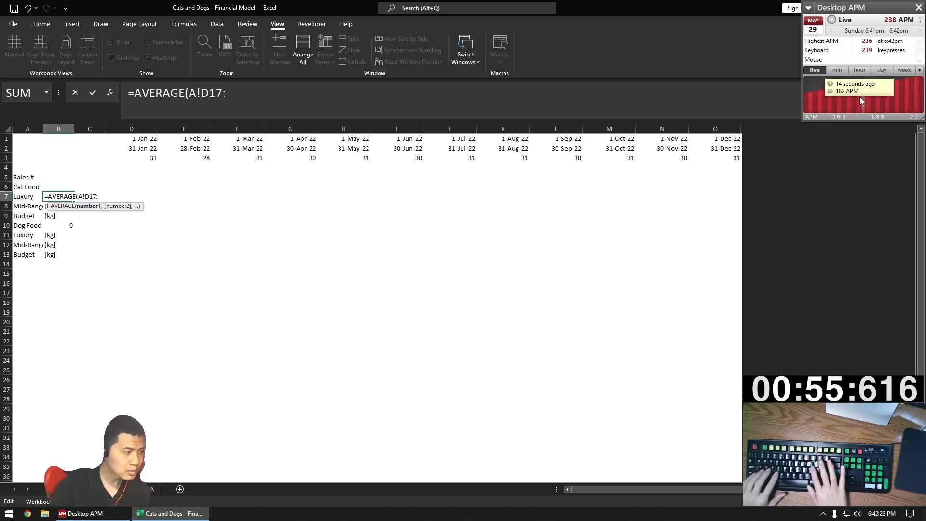
type("A!C17")
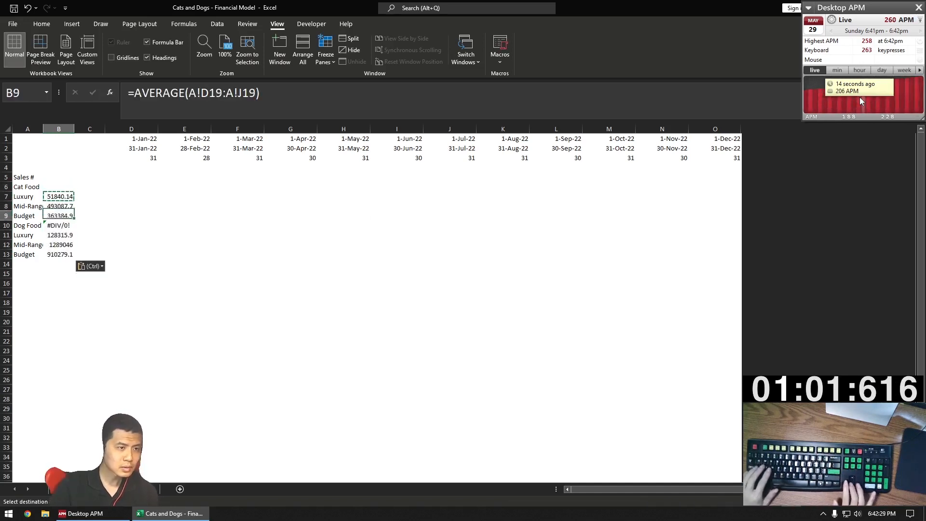
left_click(90, 197)
type("=A!D")
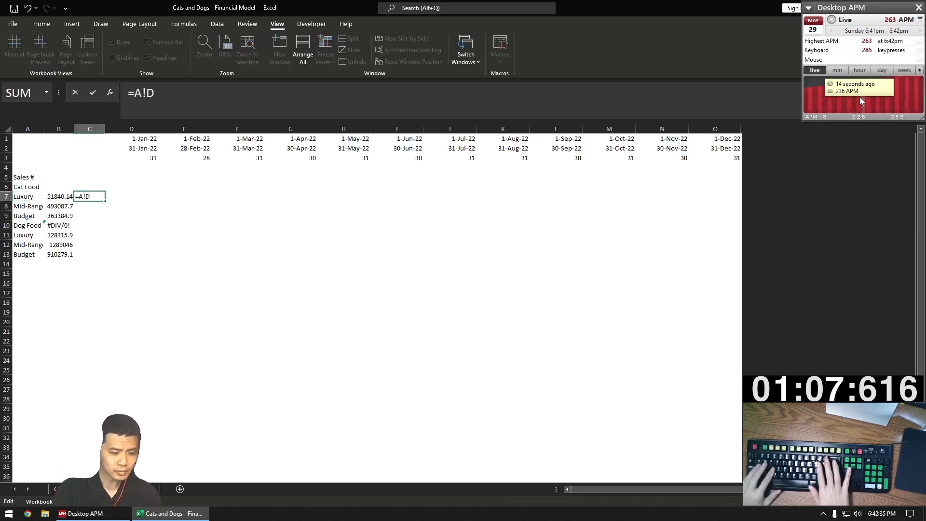
key("Return")
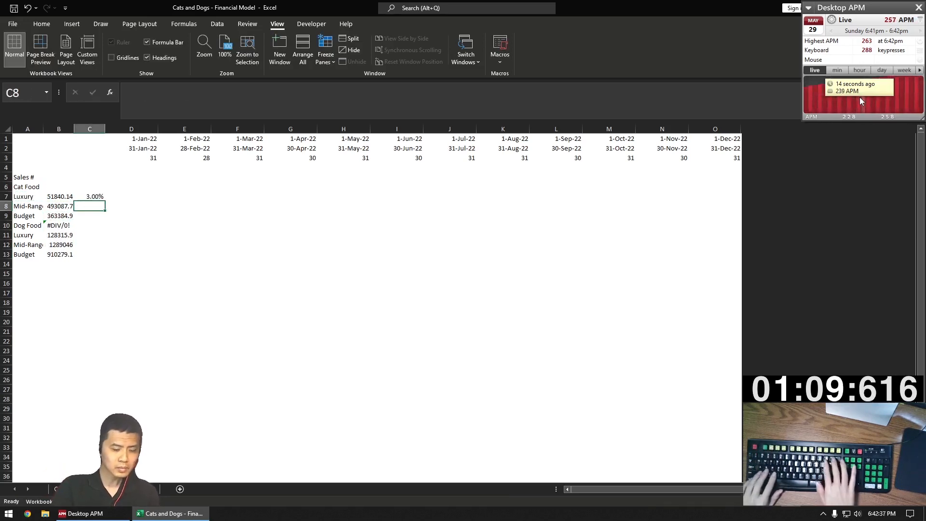
Forecast monthly units with =C7*(1+A!$D$26)-style 3% growth formulas
type("=C7")
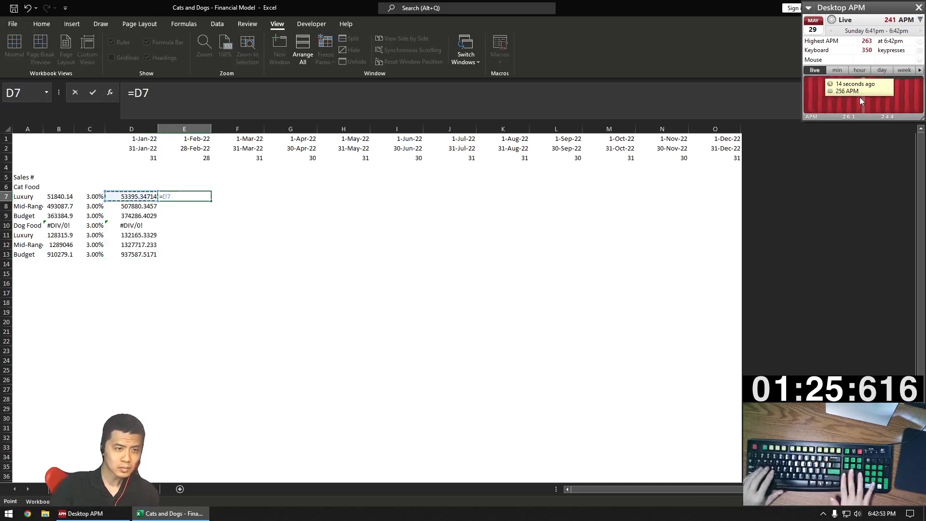
type("*(1")
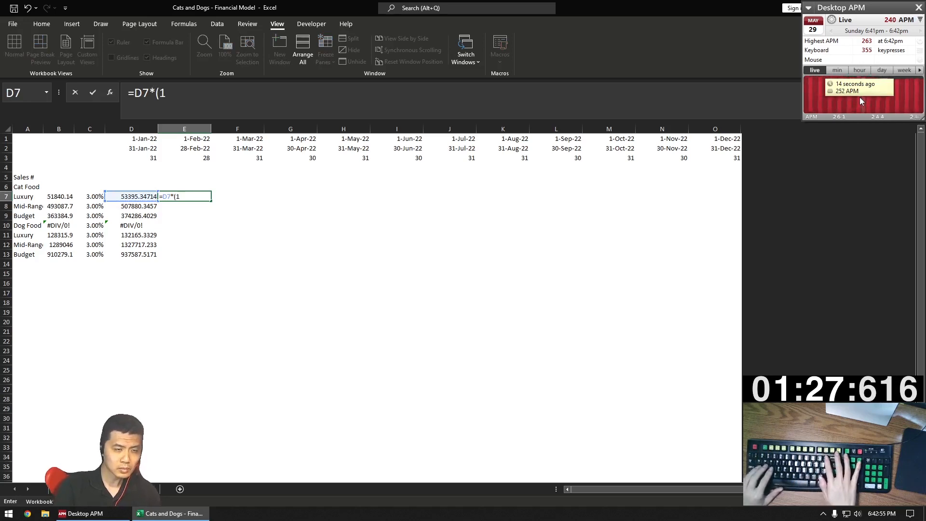
type("+=A!D25")
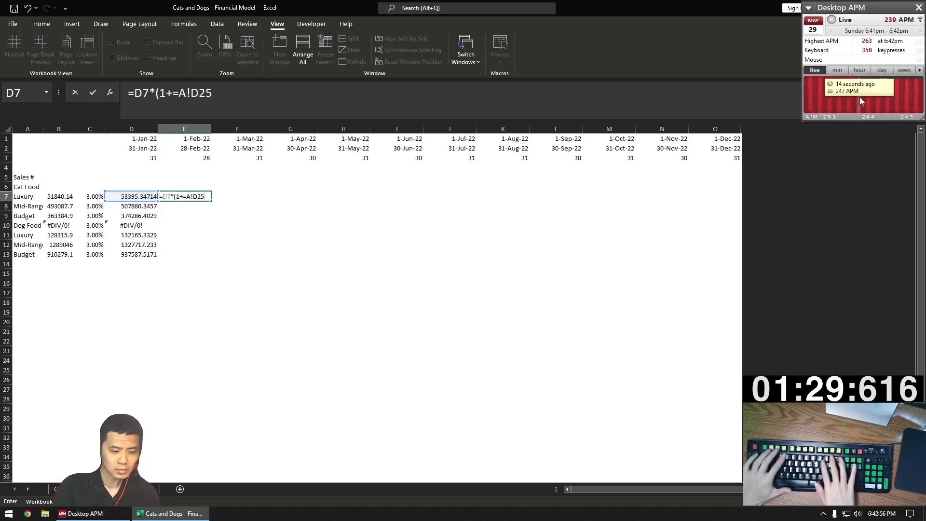
type("$D$26")
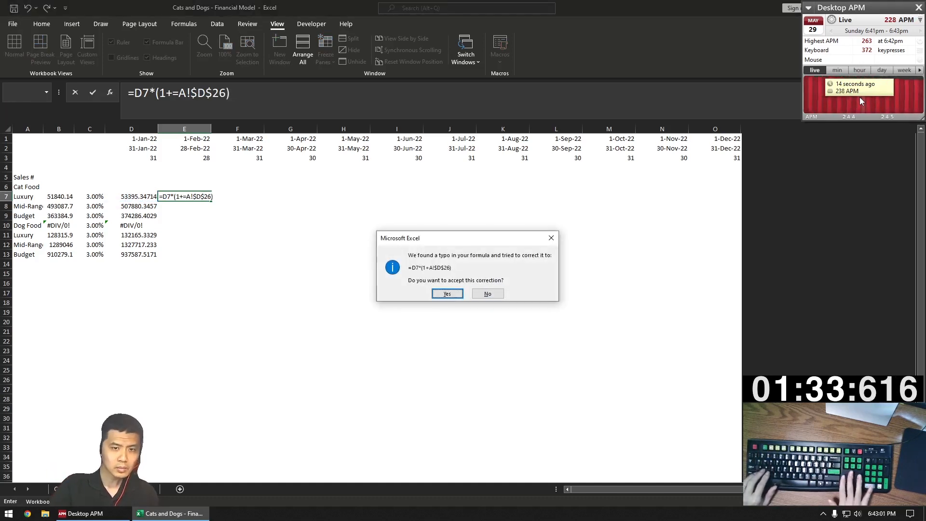
left_click(447, 293)
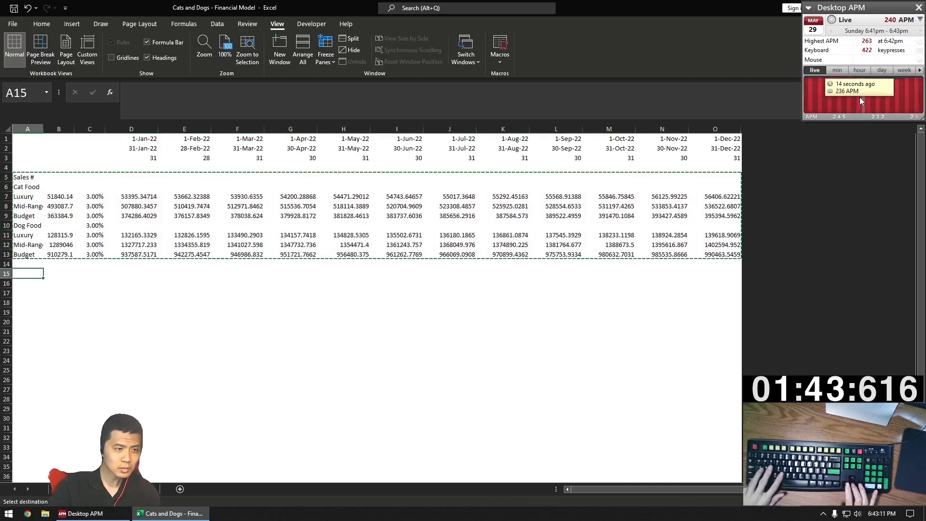
Paste a copy of the sales block and link average prices from A!E31
key("ctrl+v")
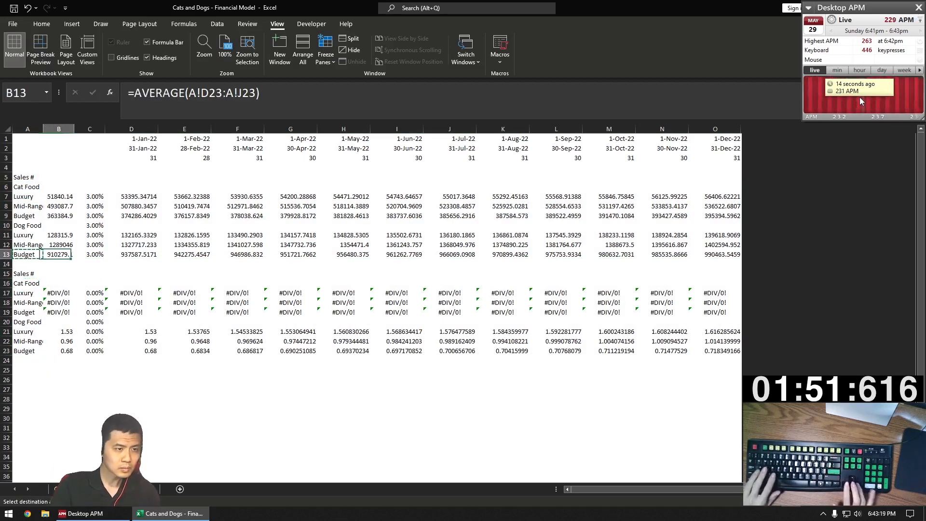
left_click(58, 292)
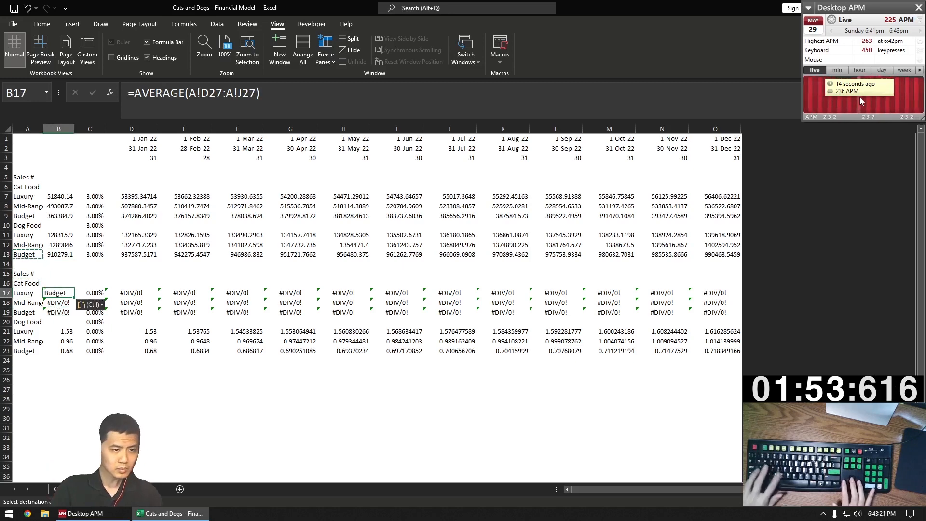
type("=A!E3")
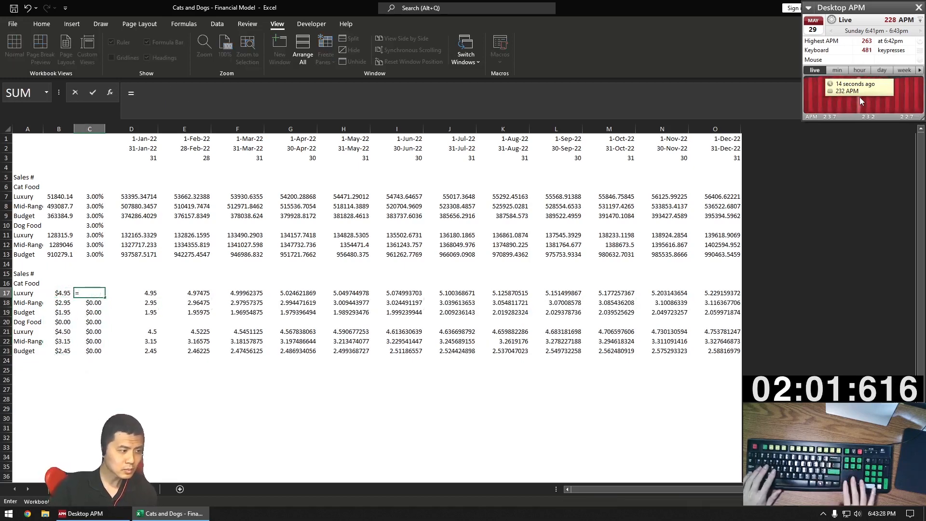
type("A!E31")
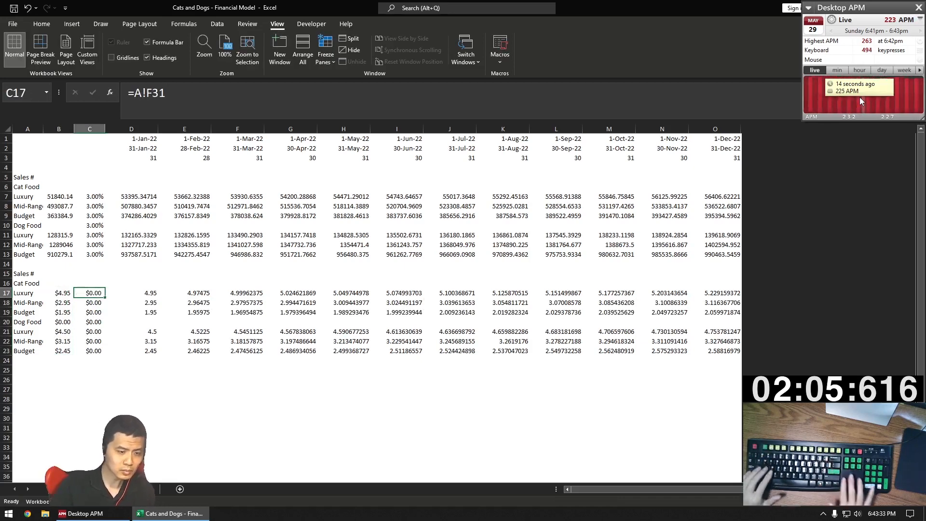
Grow prices with =B17*(1+A!$E$39) for monthly sales dollars, then copy the block
type("=B17*(1")
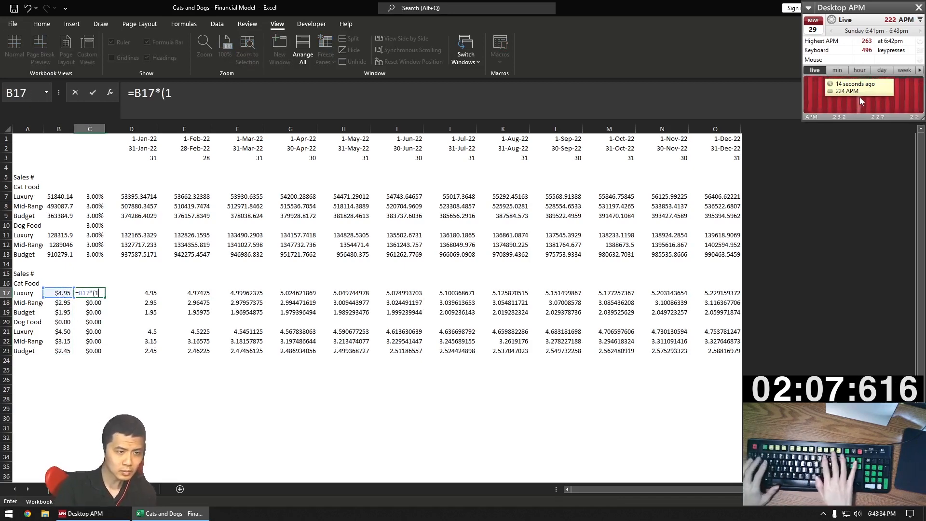
type("+A!E")
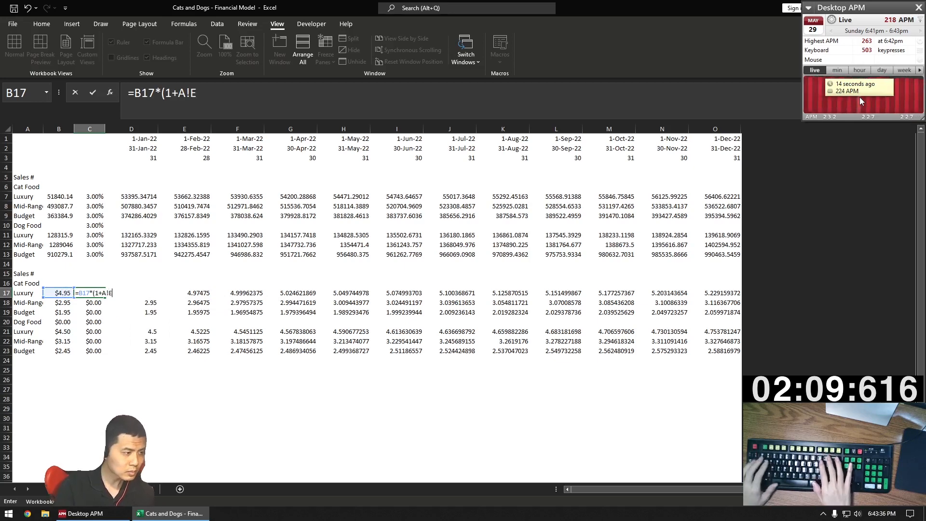
type("$E$39)")
left_click(131, 292)
type("=D7*$C17")
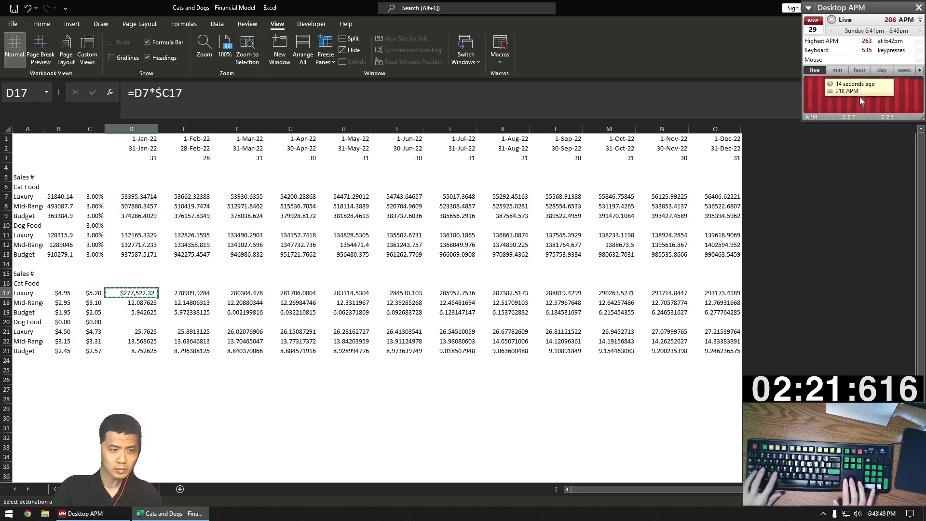
key("ctrl+v")
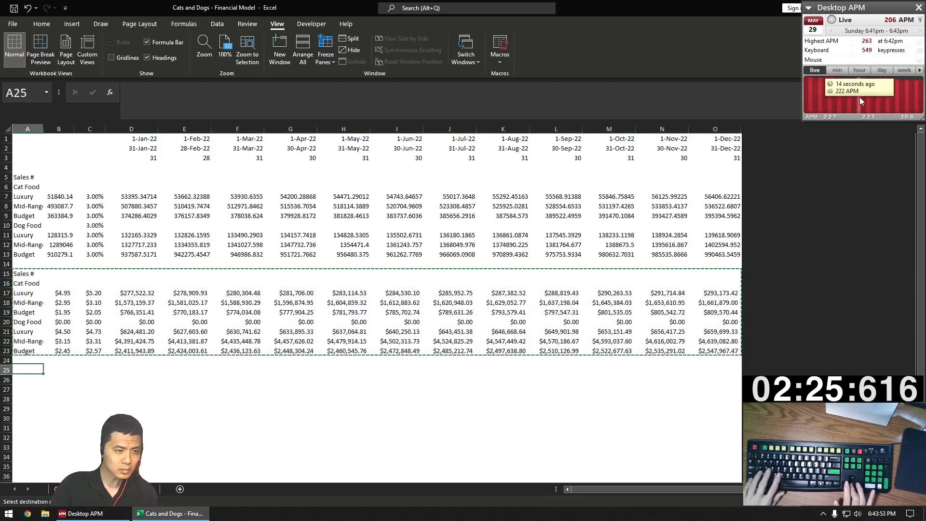
Paste cost-block copies, rename headers, and link unit costs to A!E41
key("ctrl+v")
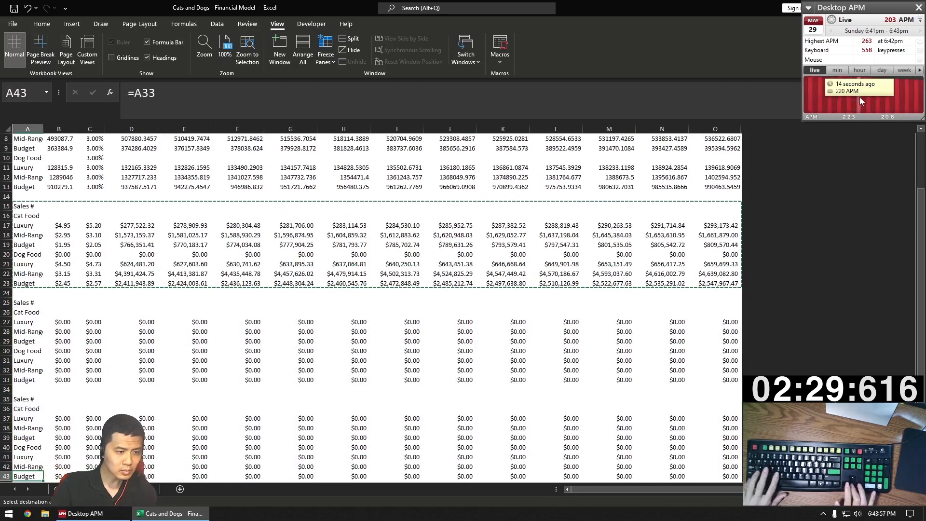
scroll("down", 3)
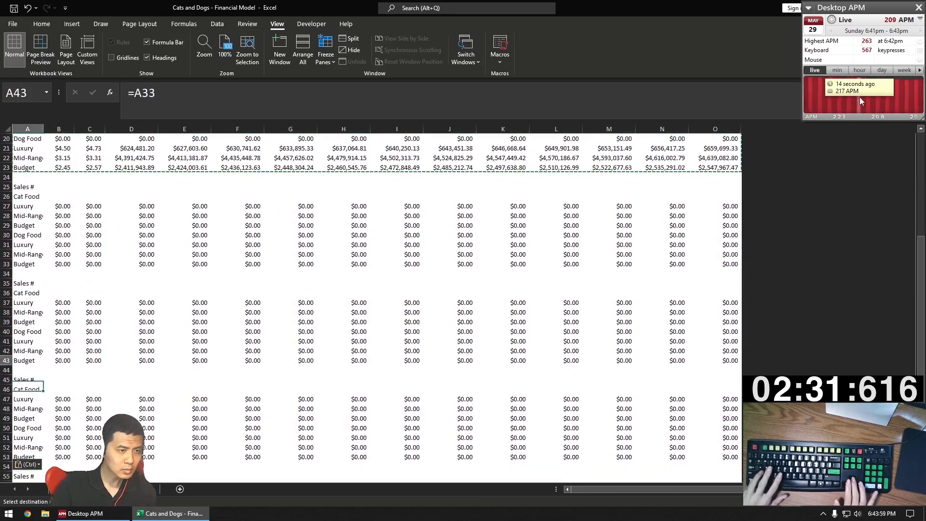
type("Mar")
left_click(28, 283)
type("Lab")
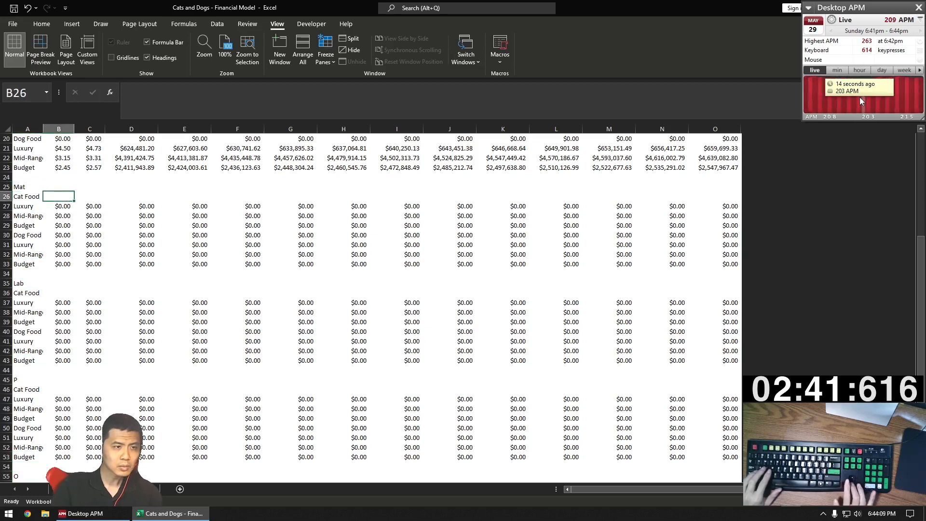
type("=A!E41")
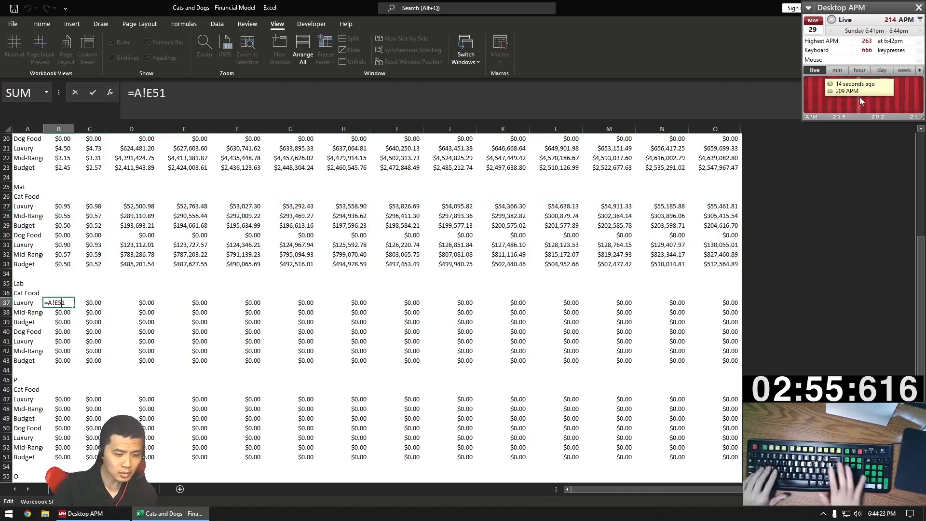
Apply cost growth with =B37*(1+A!$E$39) and =B57*(1+A!$E$39) formulas
type("=B37*(1+A!$E$39)")
left_click(59, 398)
type("=A!E61")
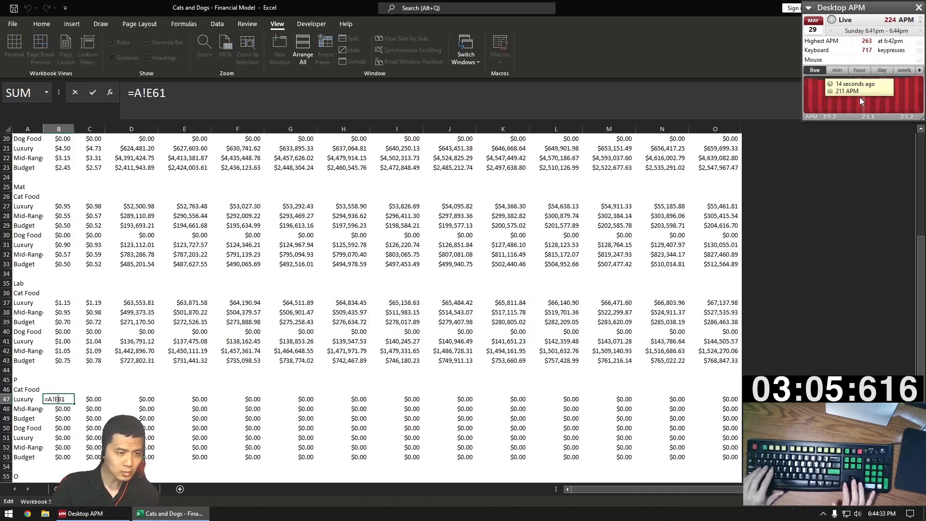
key("Return")
type("=A!J1")
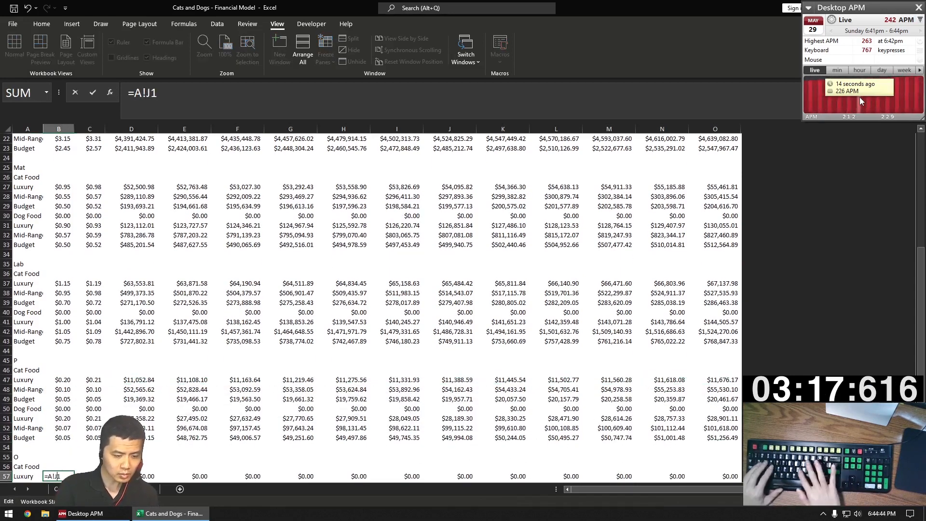
type("=B57*(1+A!$E$39)")
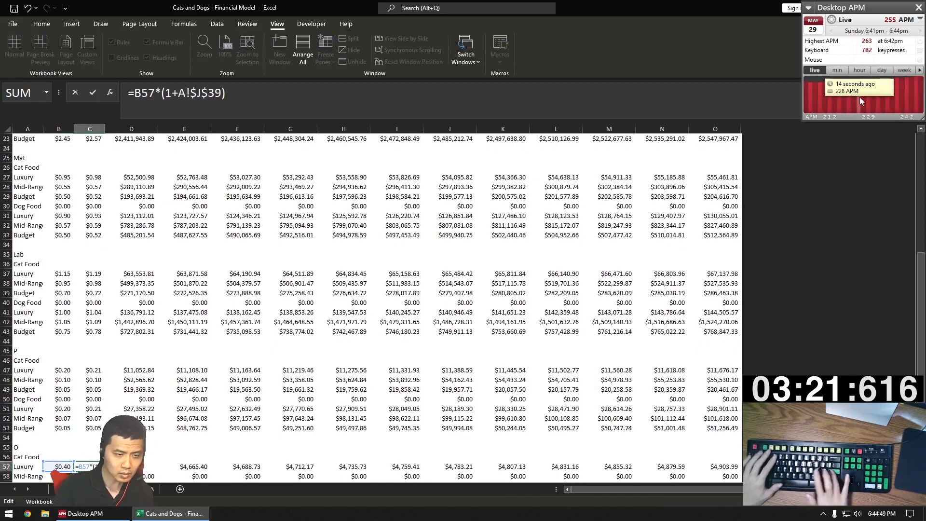
left_click(132, 370)
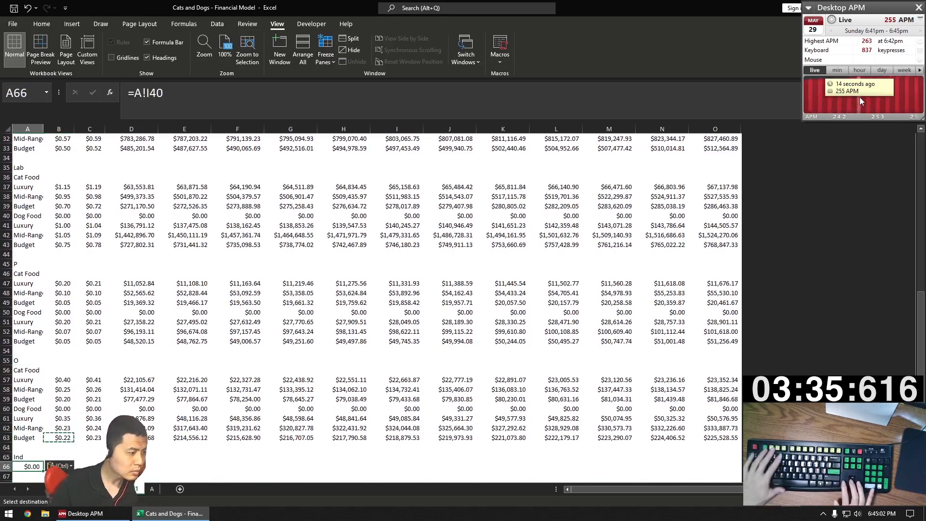
Link indirect cost labels and values from sheet A and project monthly costs with growth
type("=A!IF")
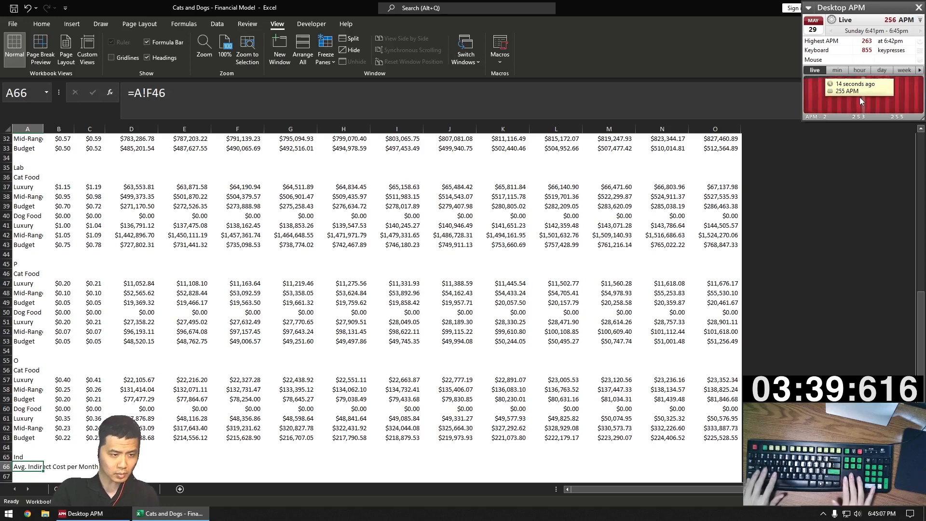
key("alt")
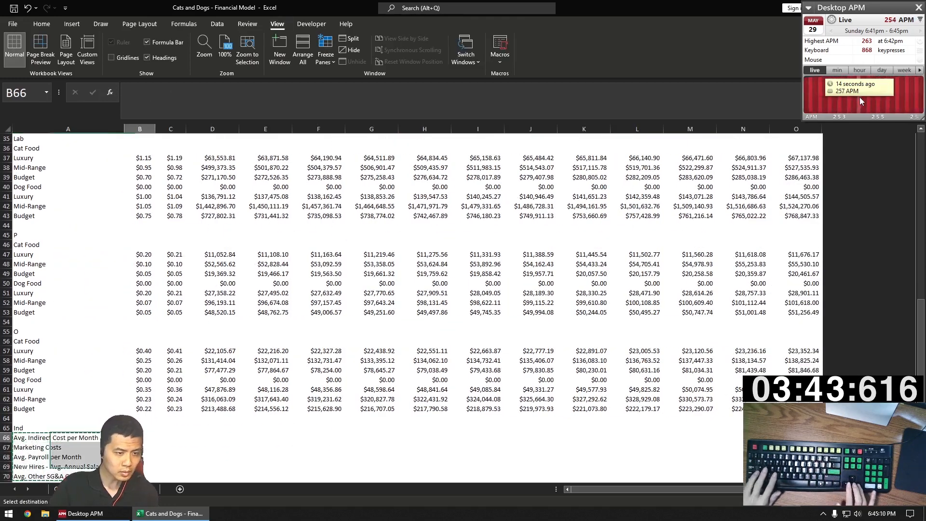
type("=A!G46")
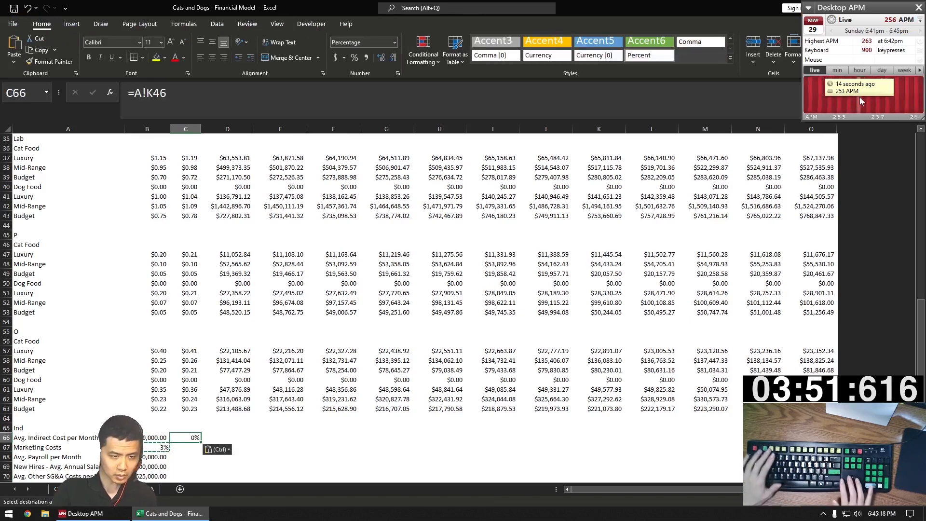
type("A!J")
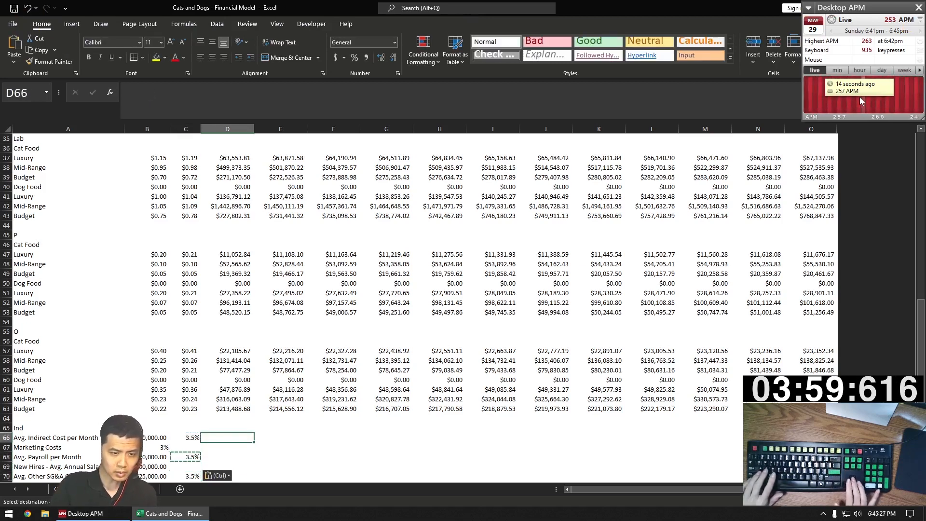
type("=B66*(1")
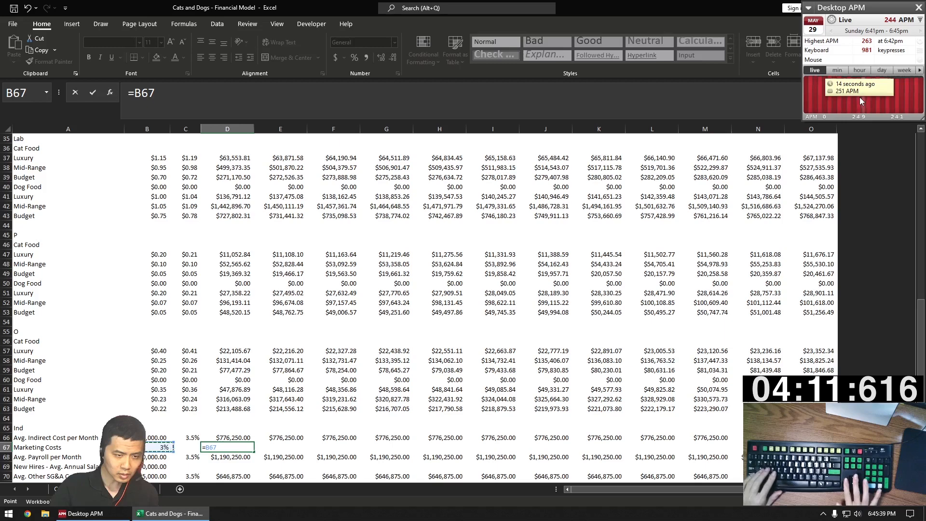
type("=$B$67*(SU")
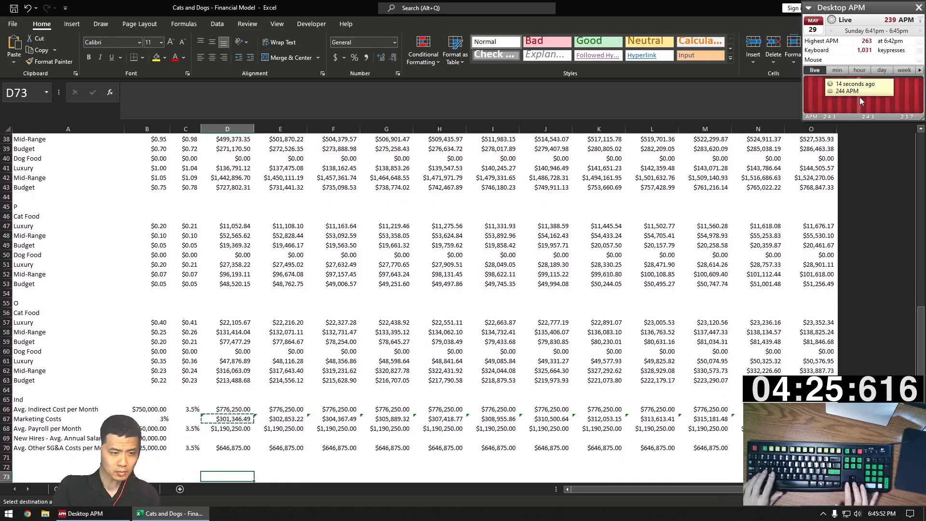
Add a Hires # row counting with =D71+1, monthly new-hire salary cost, and a CAPEX heading
type("Hites #")
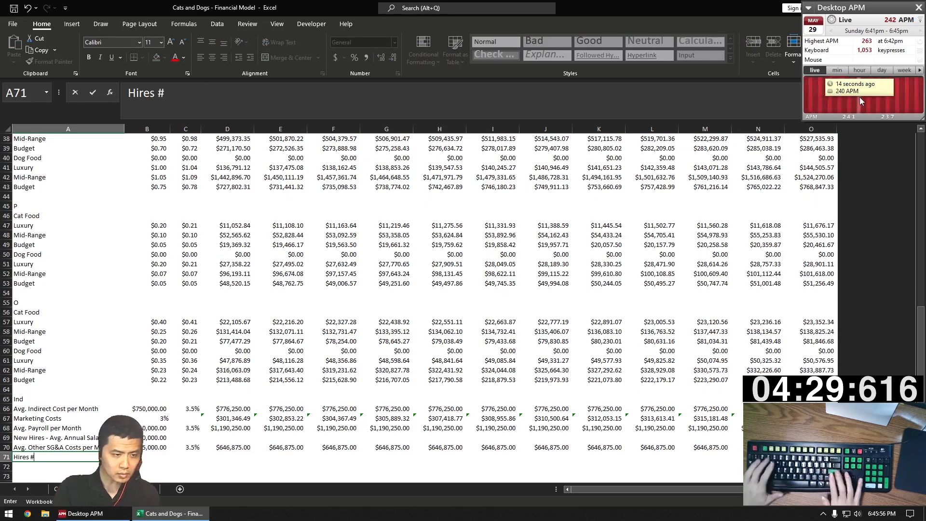
left_click(332, 456)
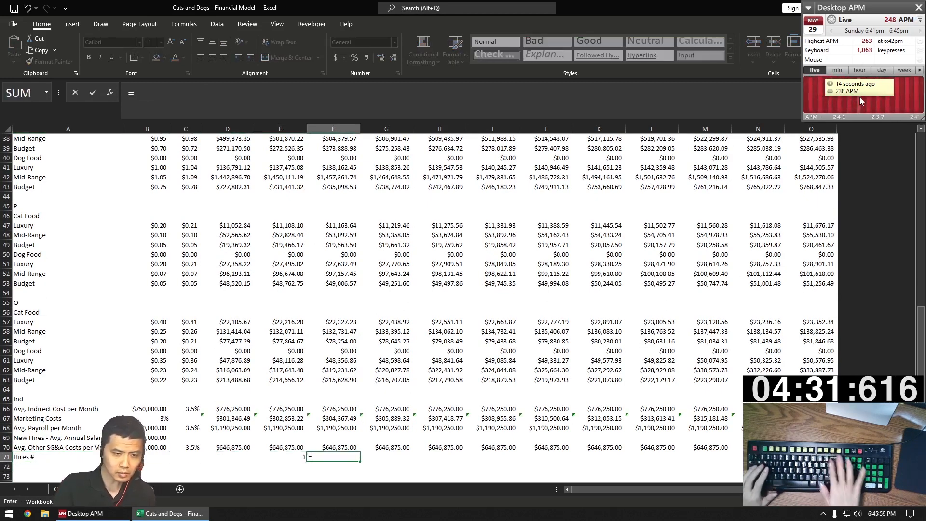
type("=D71+1")
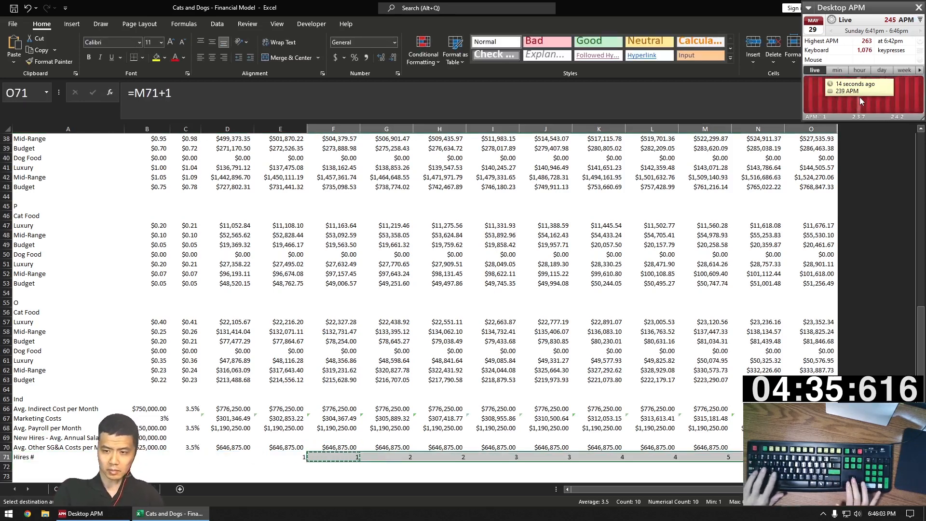
left_click(185, 437)
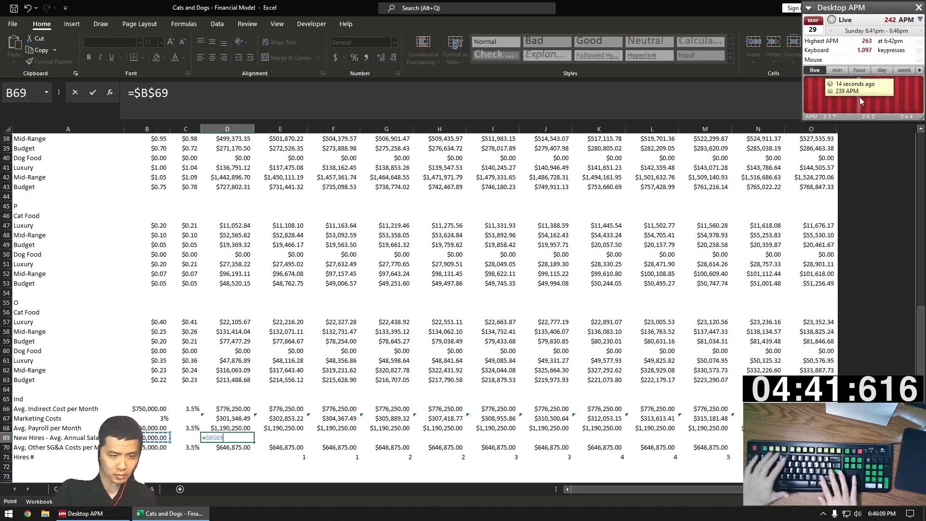
type("/12*")
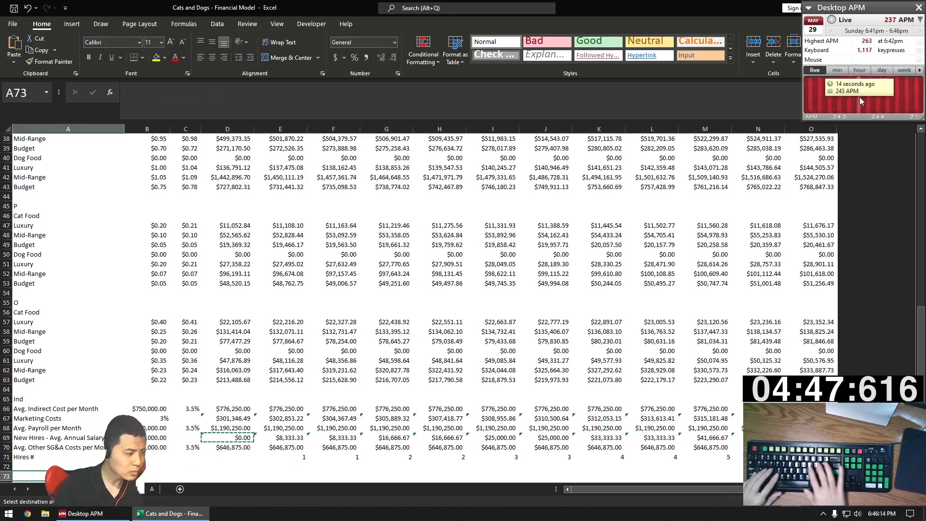
key("down")
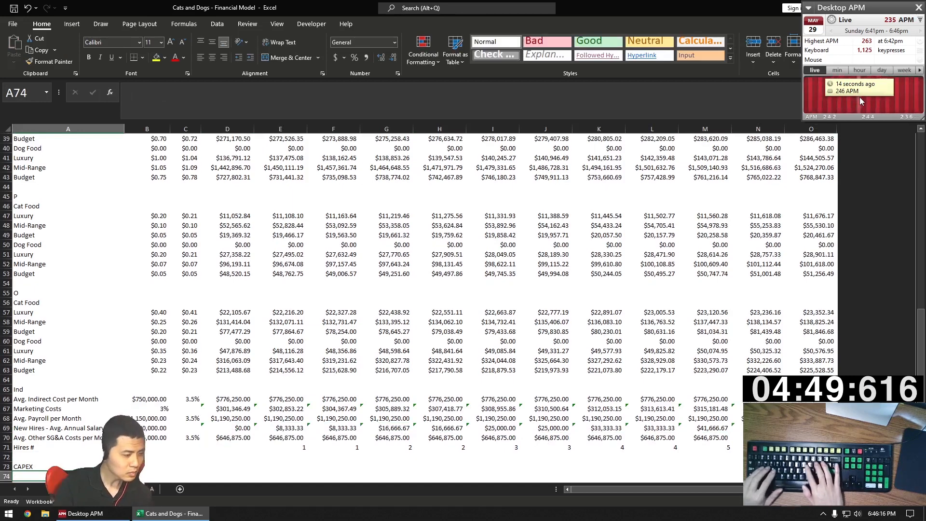
Label the Fixed schedule, link the $5,000,000 start from A!D49, and build monthly depreciation
type("Fixed")
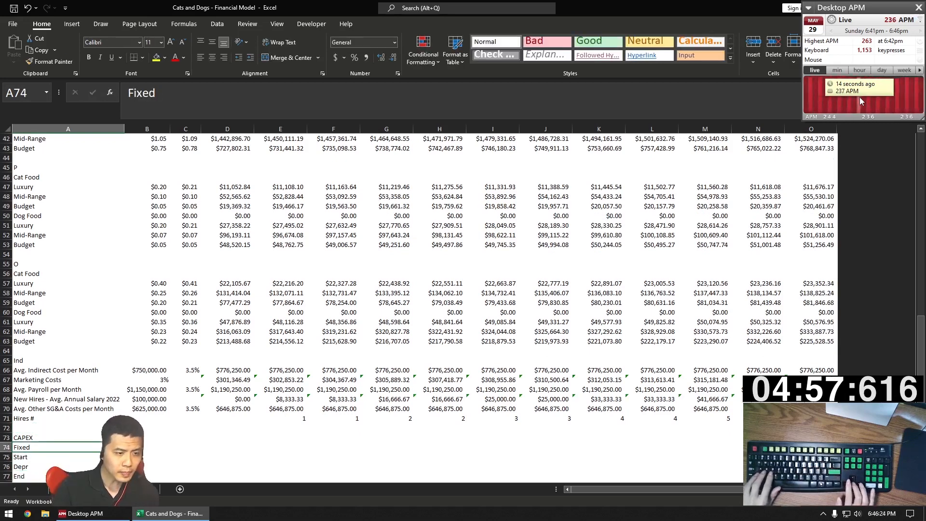
left_click(185, 417)
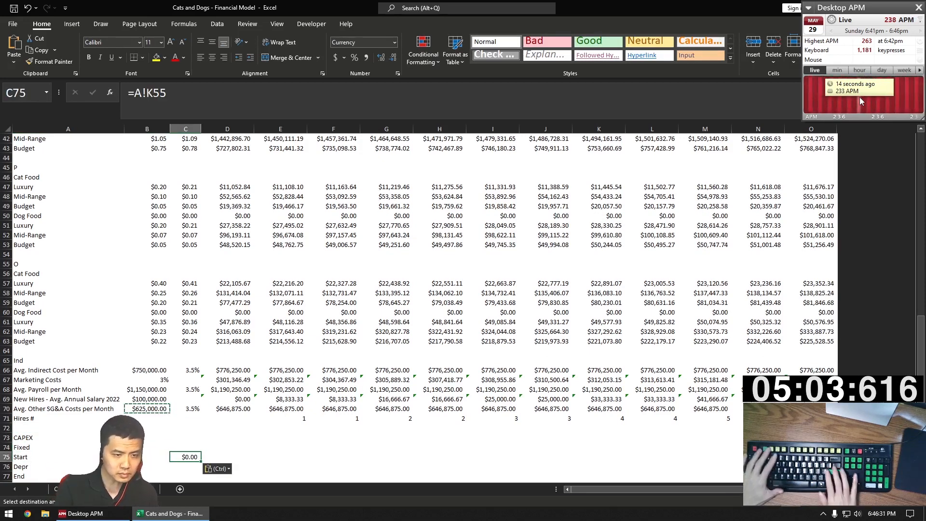
type("=A!D49")
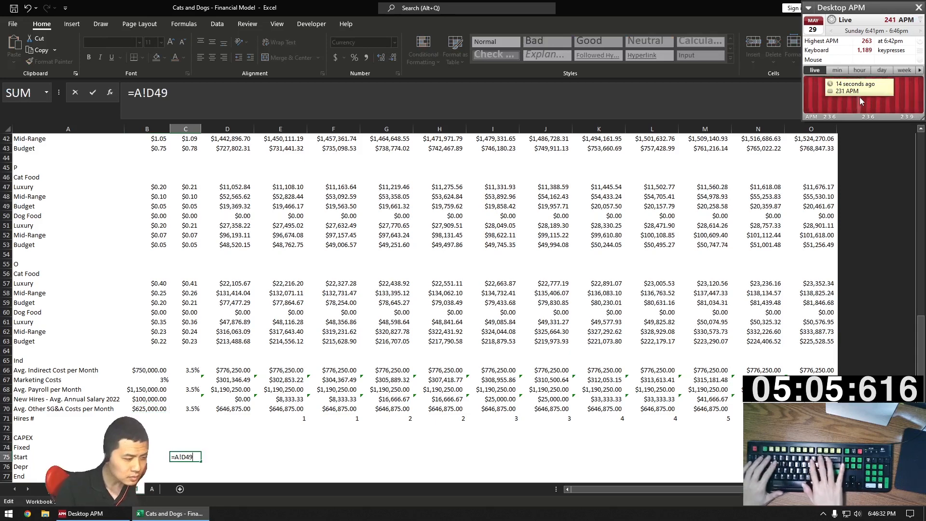
key("Return")
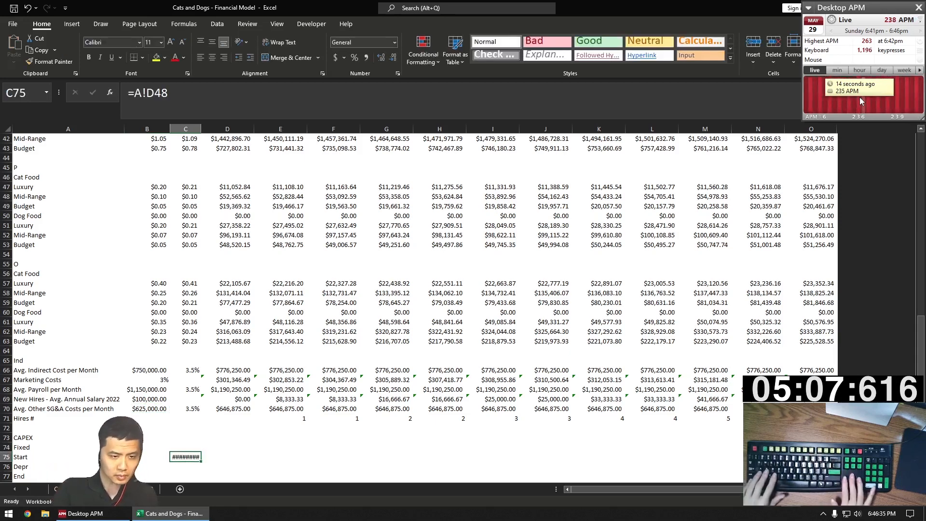
key("Enter")
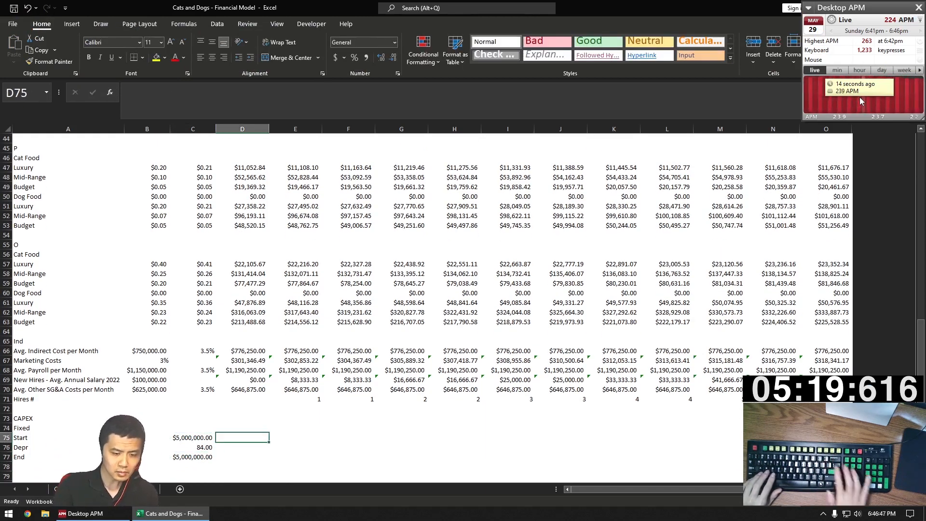
key("Return")
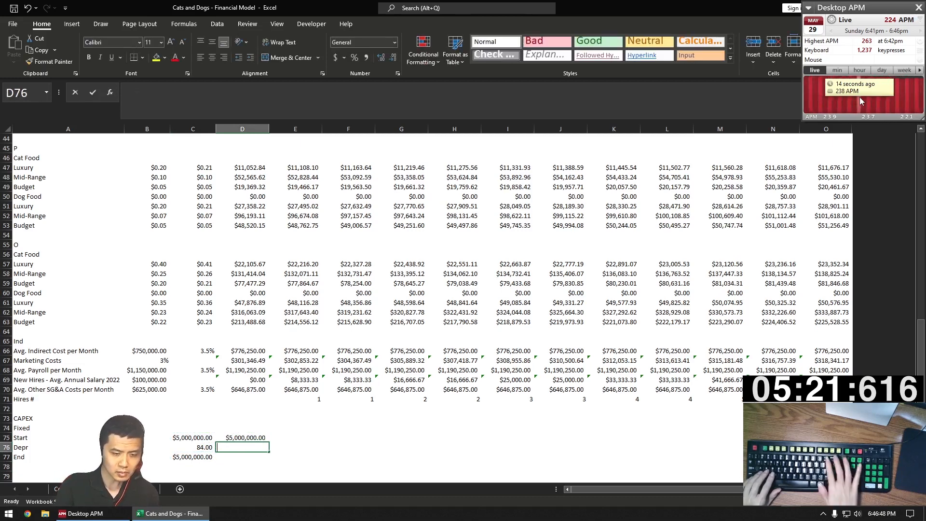
type("=D75*(")
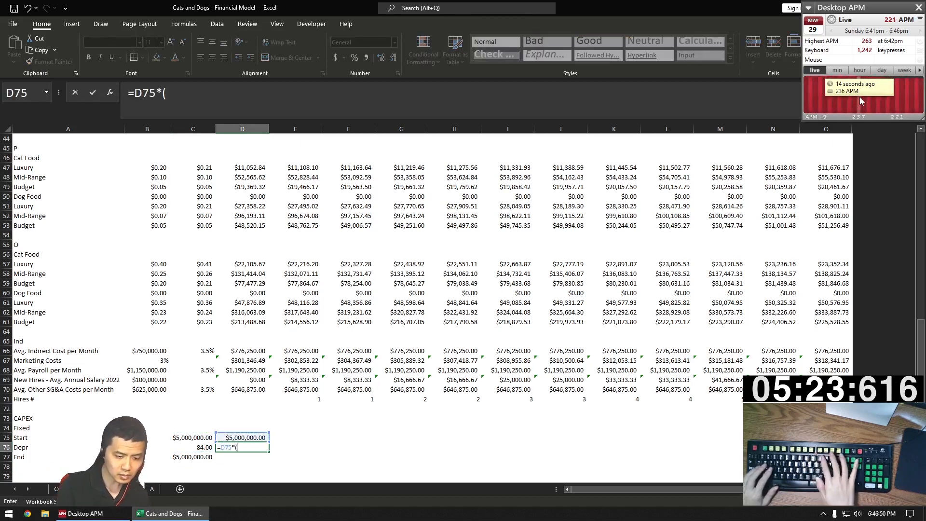
key("Backspace")
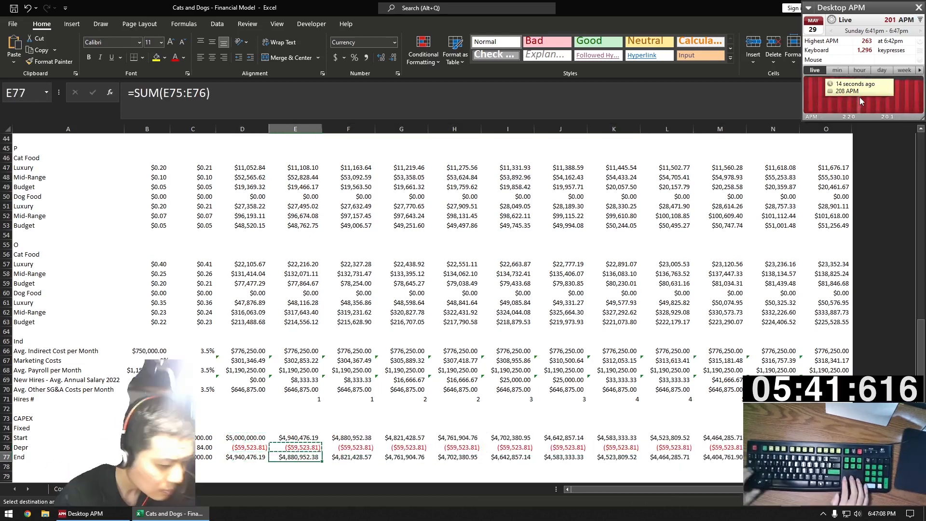
Label the Int CAPEX schedule and paste in its block
left_click(8, 437)
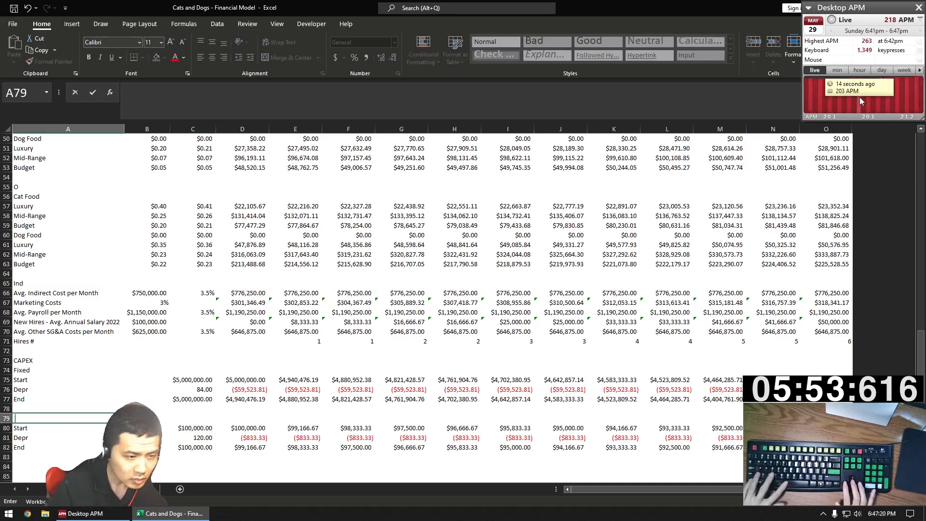
type("Int")
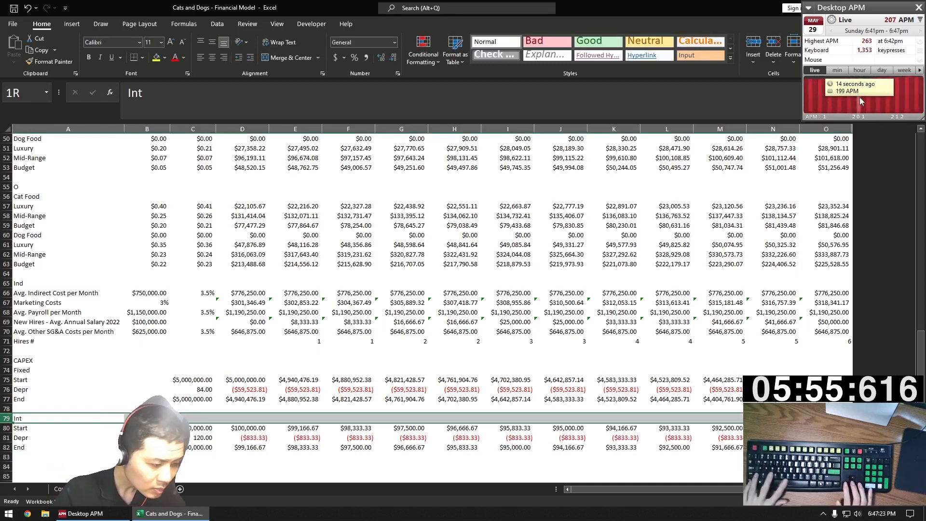
key("Ctrl+V")
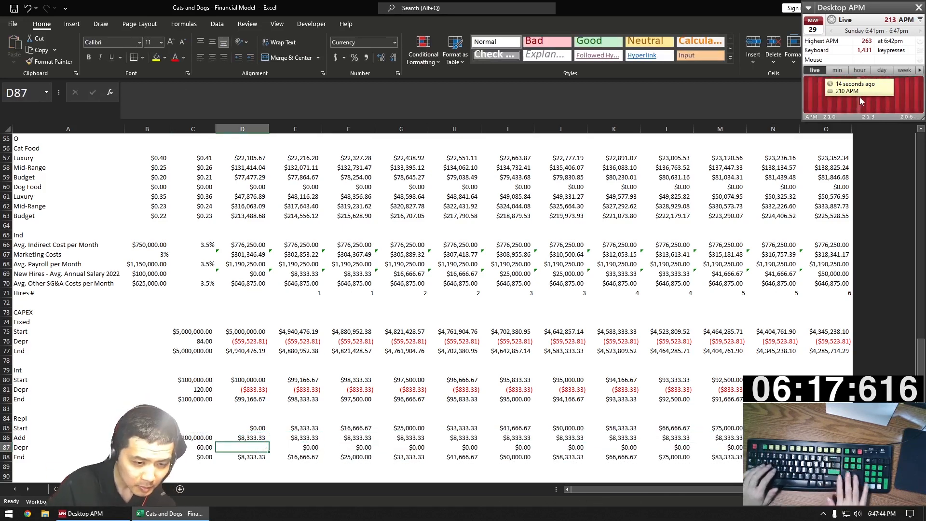
Compute Repl depreciation as =SUM(D86:D86)/-$C$87 over accumulating monthly additions
type("=D86")
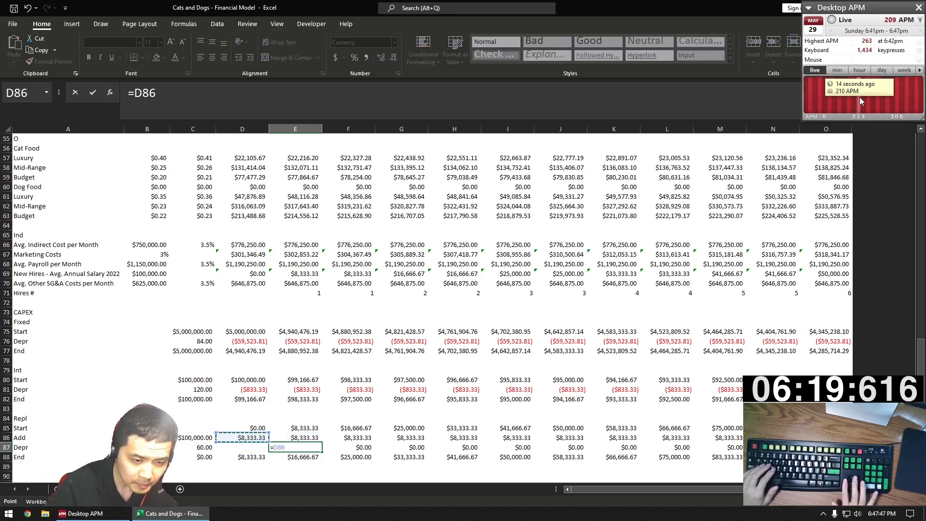
type("=SU")
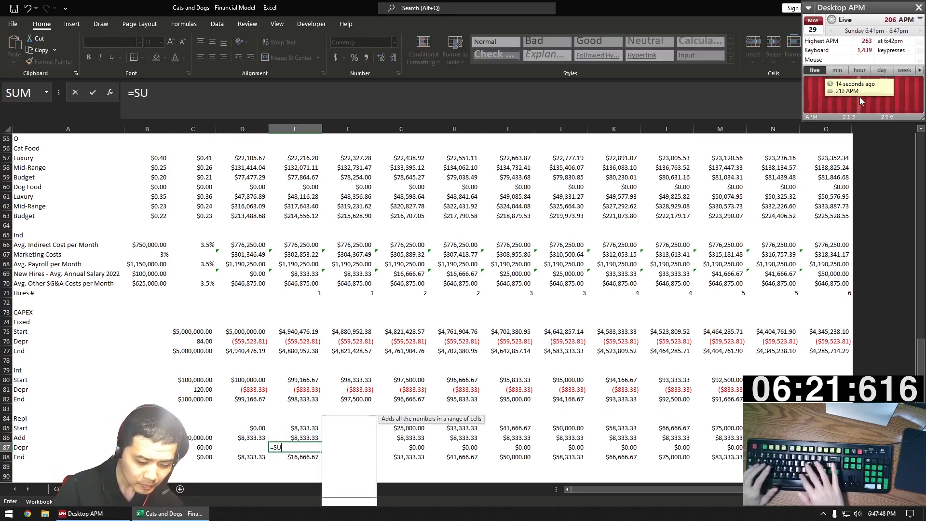
type("M(D86")
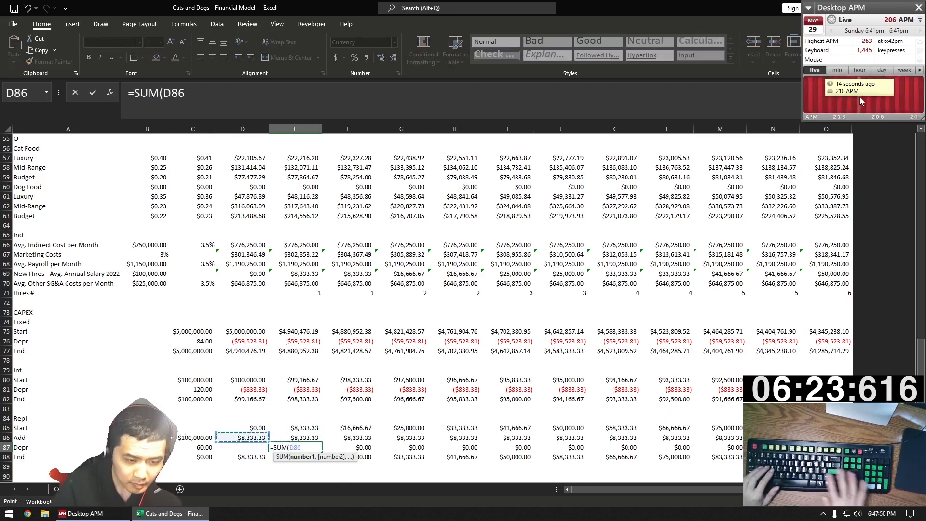
type(":D86)/")
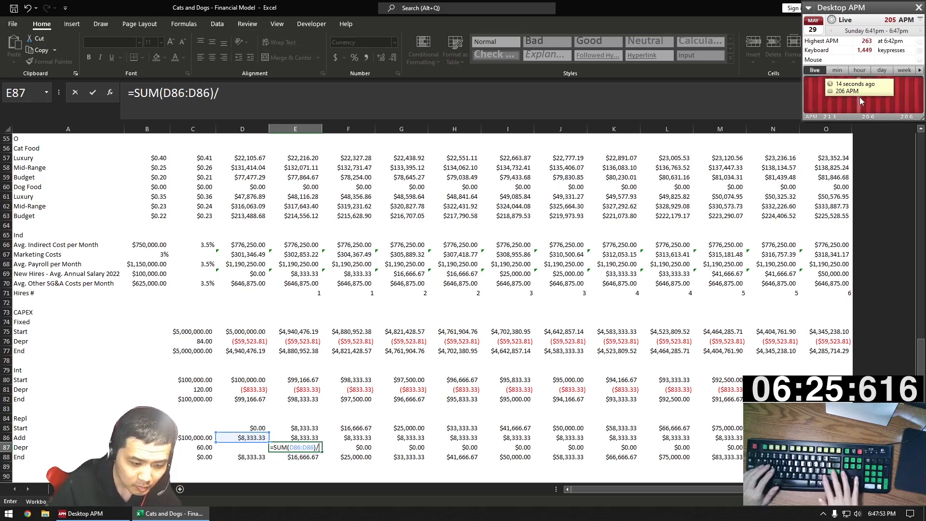
type("-$C$87")
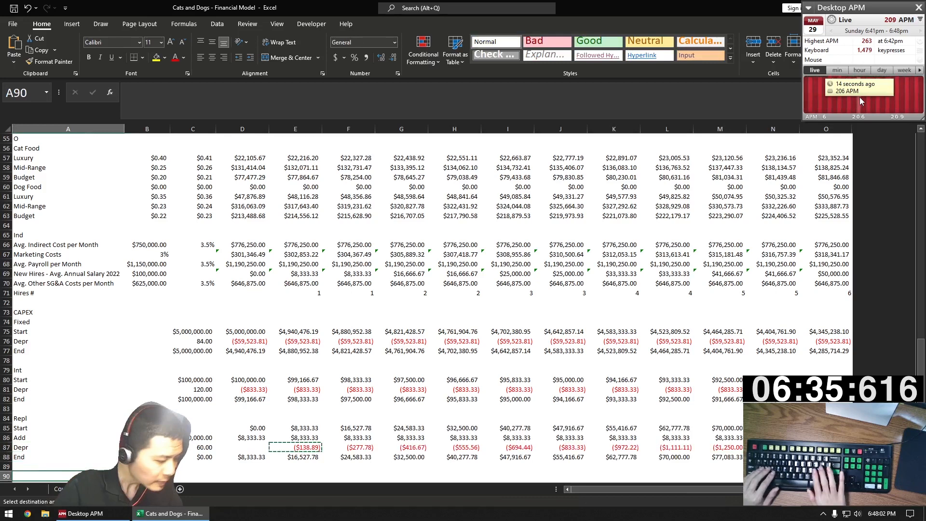
Build debt interest =D91*(-C92/12), payments =D91/-C93, and ending balances for filling across
type("Start")
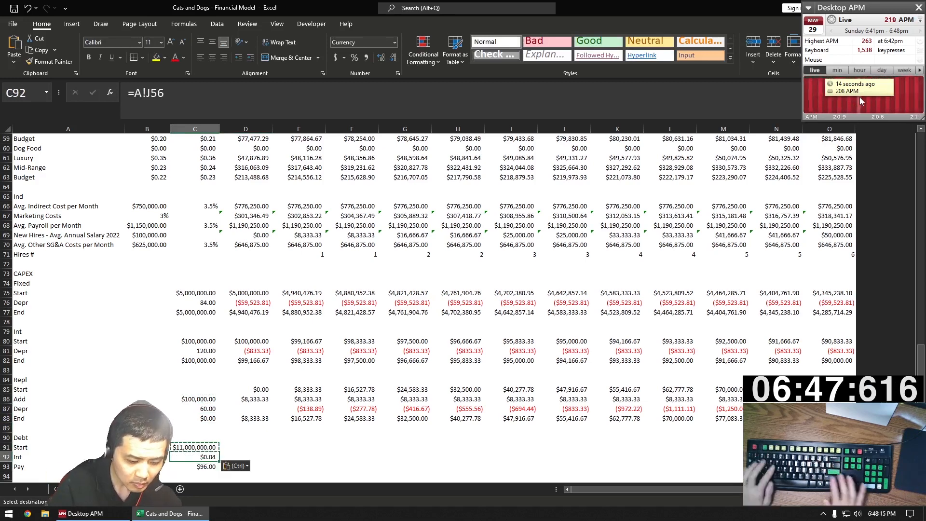
left_click(195, 408)
type("=C94")
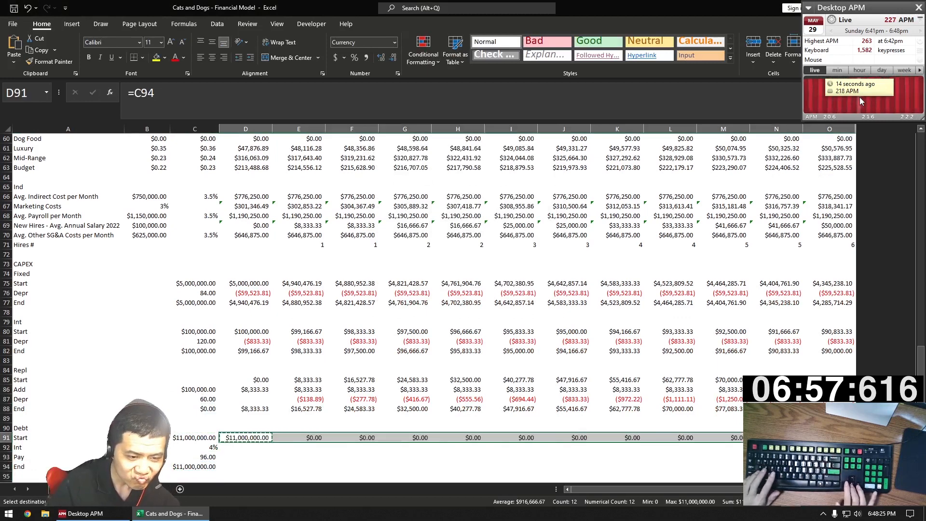
type("=D91*")
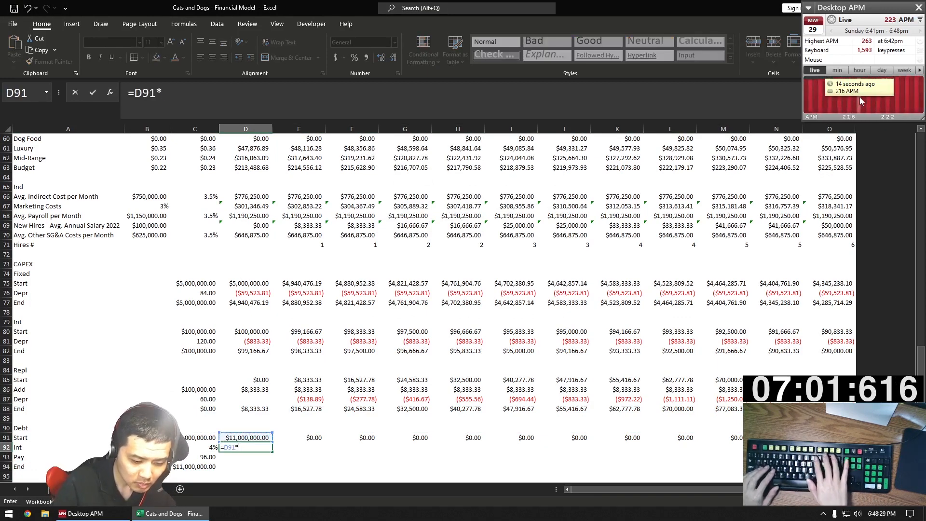
type("(-C92/12")
left_click(245, 457)
type("=")
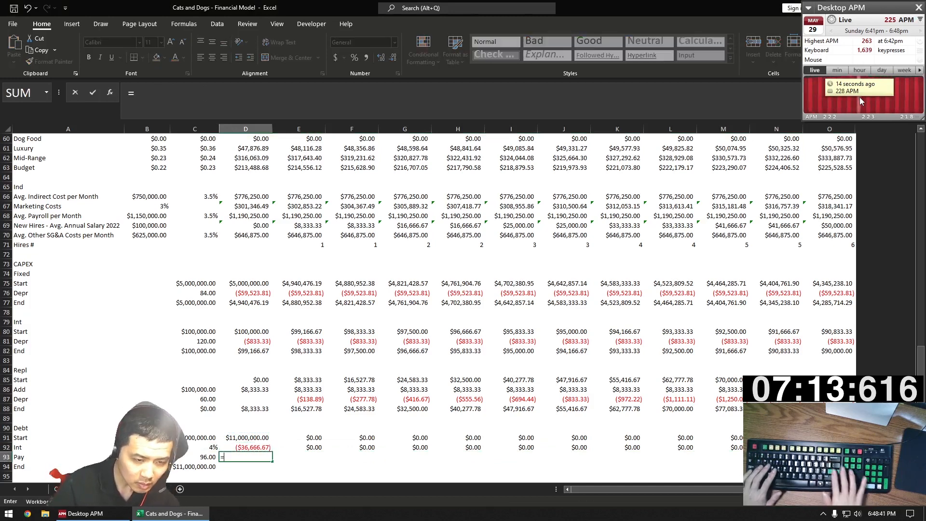
type("D91/-")
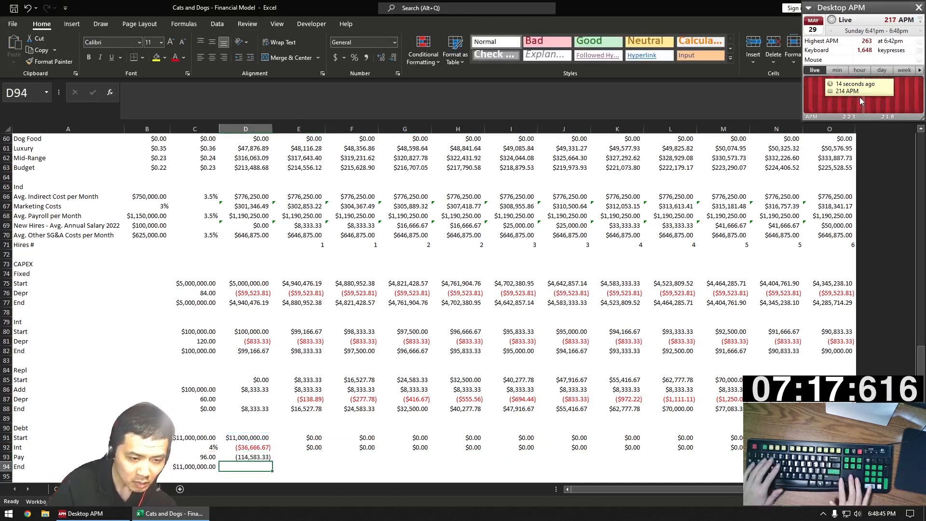
left_click(245, 452)
type("NI")
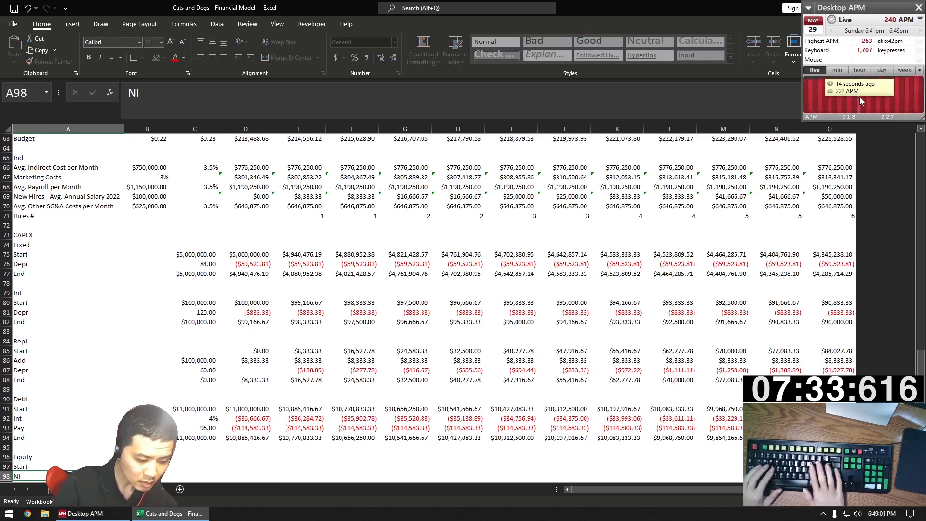
Link the $3,500,000 equity start from A!D52, add quarterly 65% dividends, and sum ending equity
scroll("down", 3)
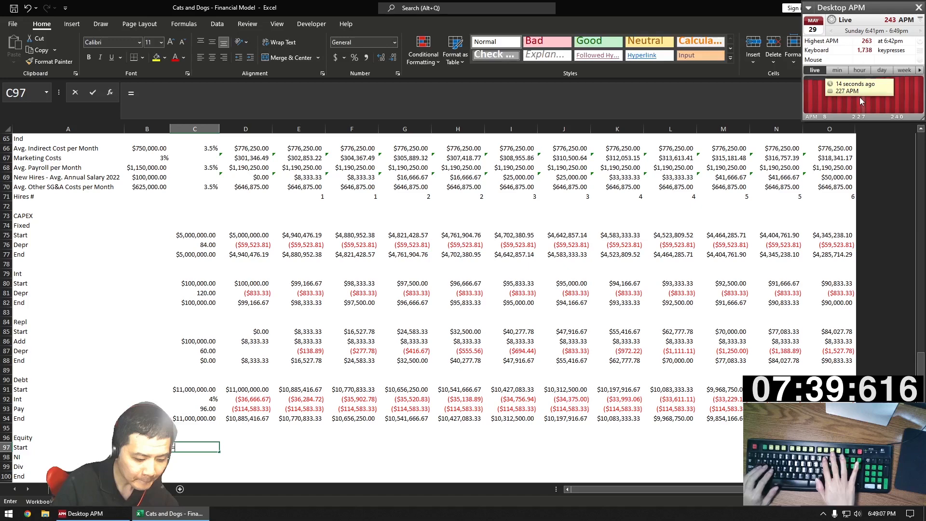
type("=A!D52")
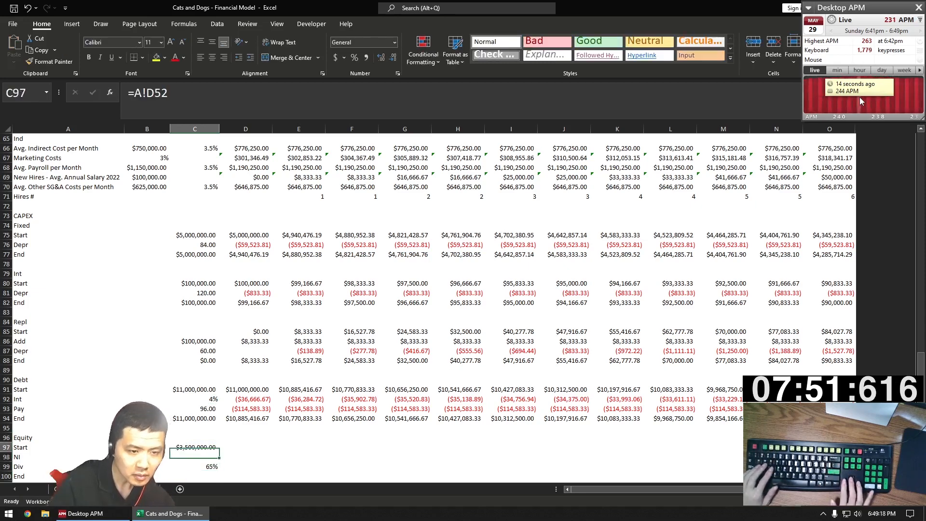
left_click(245, 466)
type("=")
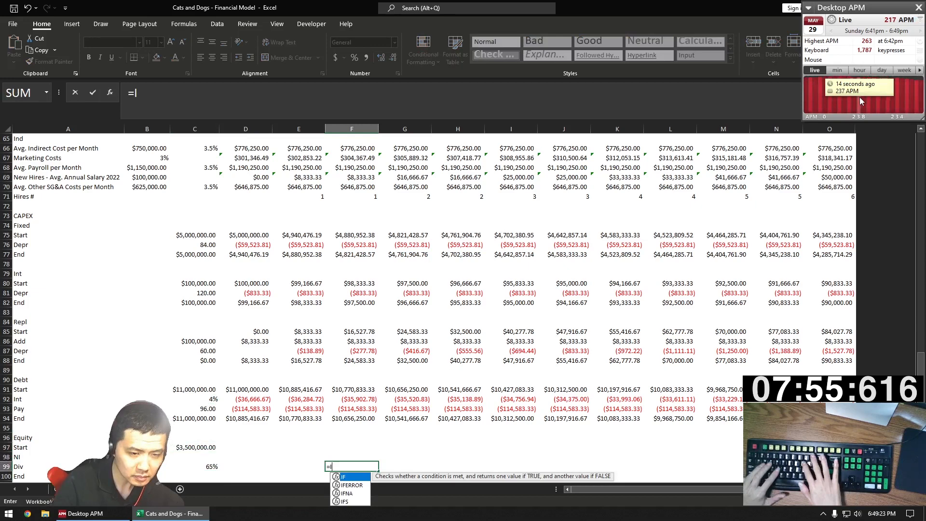
type("IF(MO")
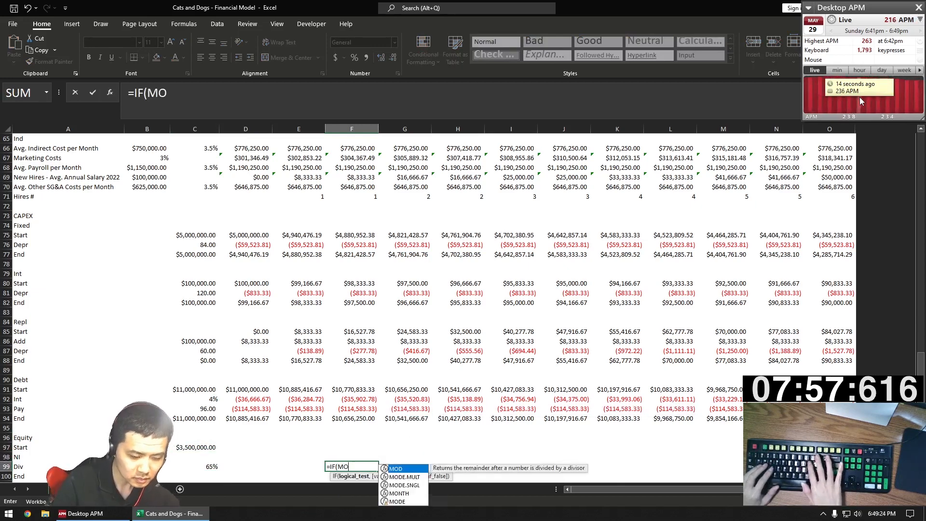
type("D(MONTH(F1), 3")
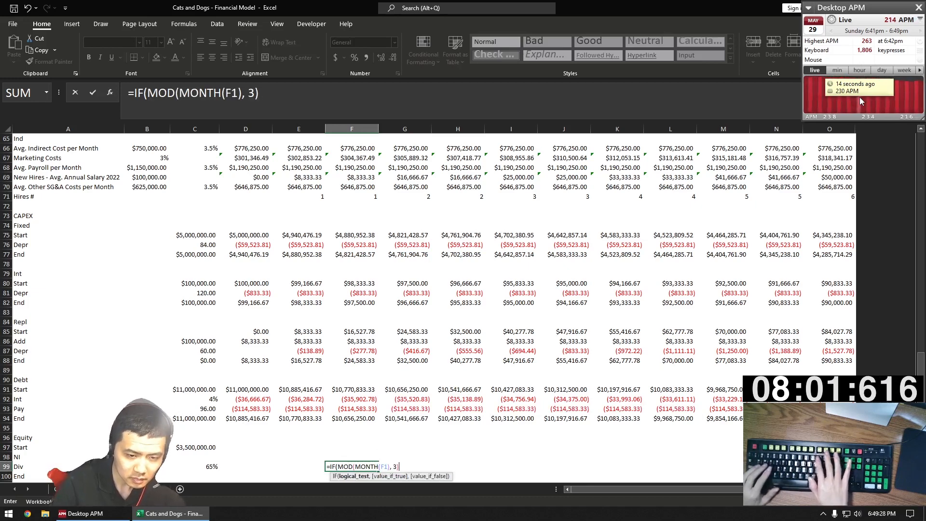
type("=0, -SUM(D98:F98")
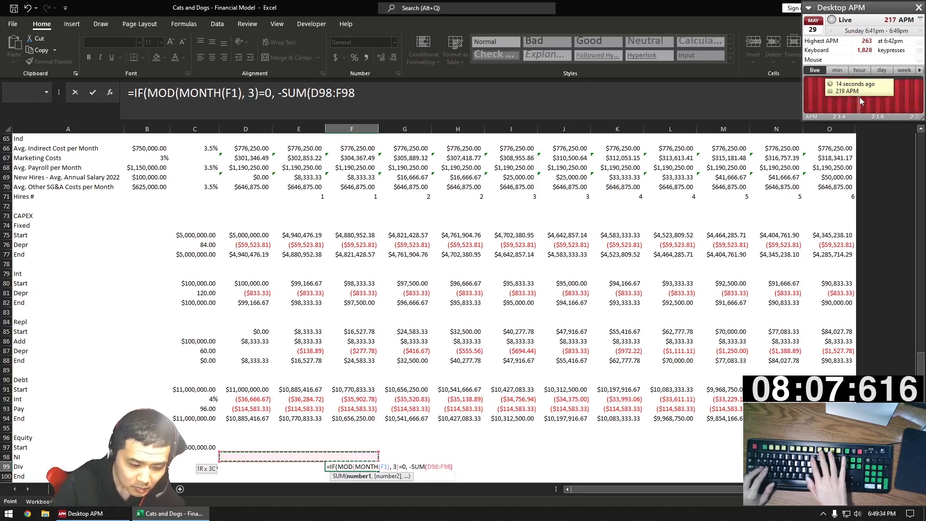
type("*$C$99")
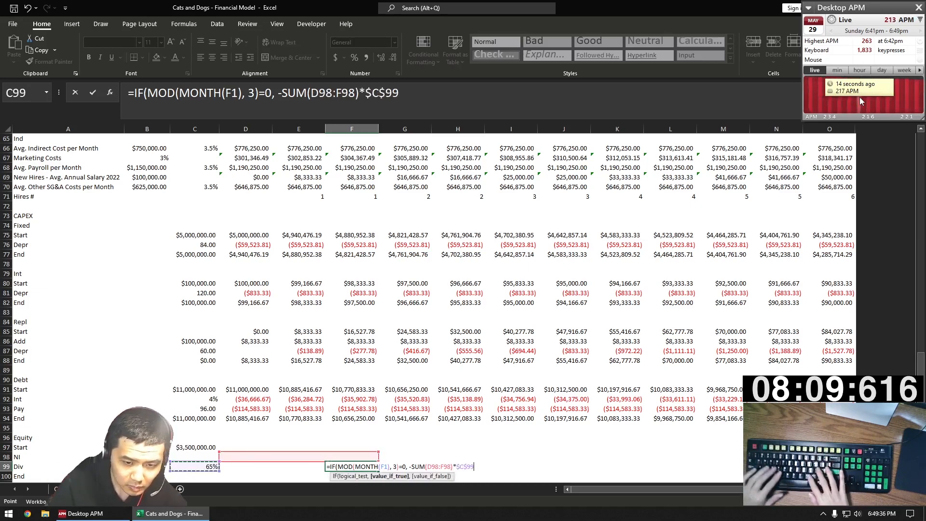
type(", 0)")
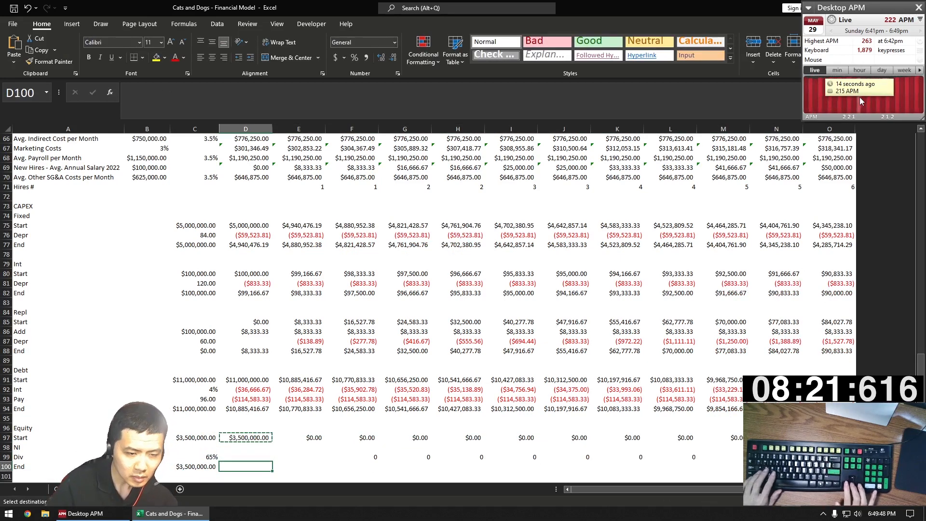
type("=S")
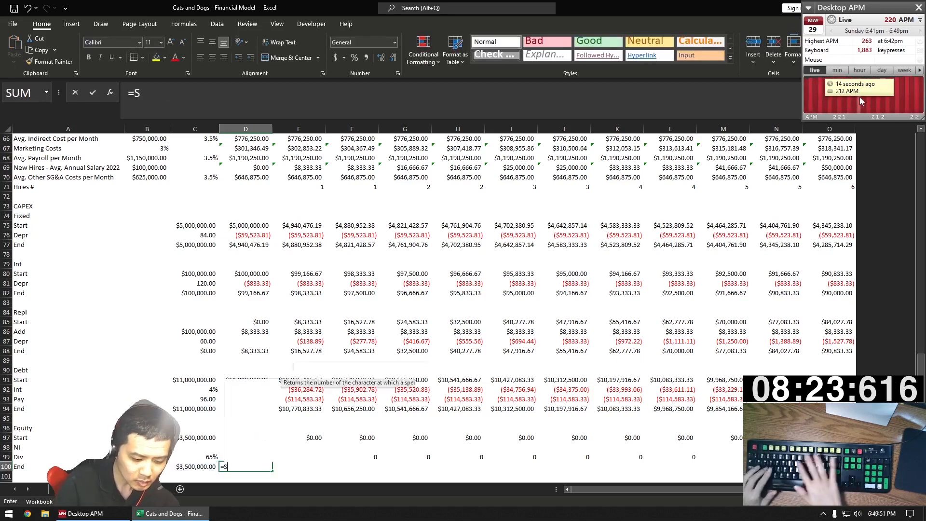
key("Return")
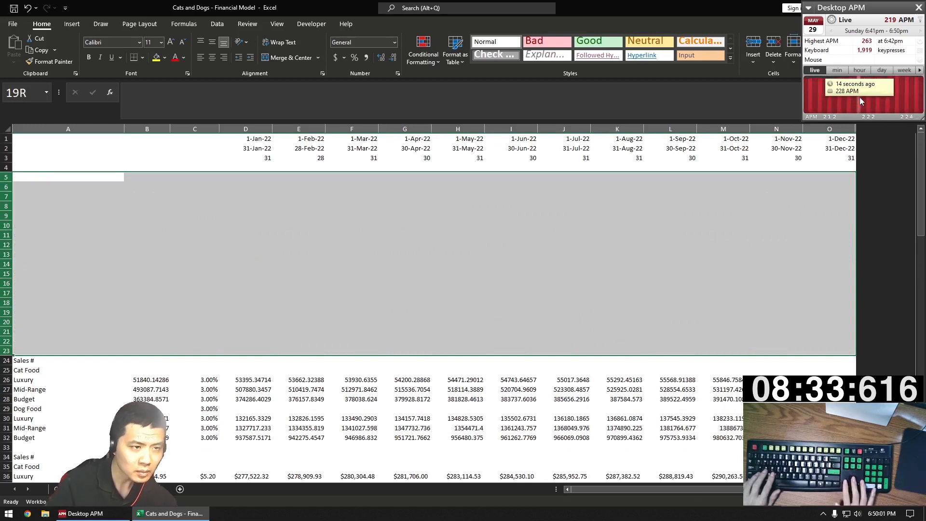
Type the income statement labels and link monthly Sales and cost lines
left_click(68, 177)
type("IS")
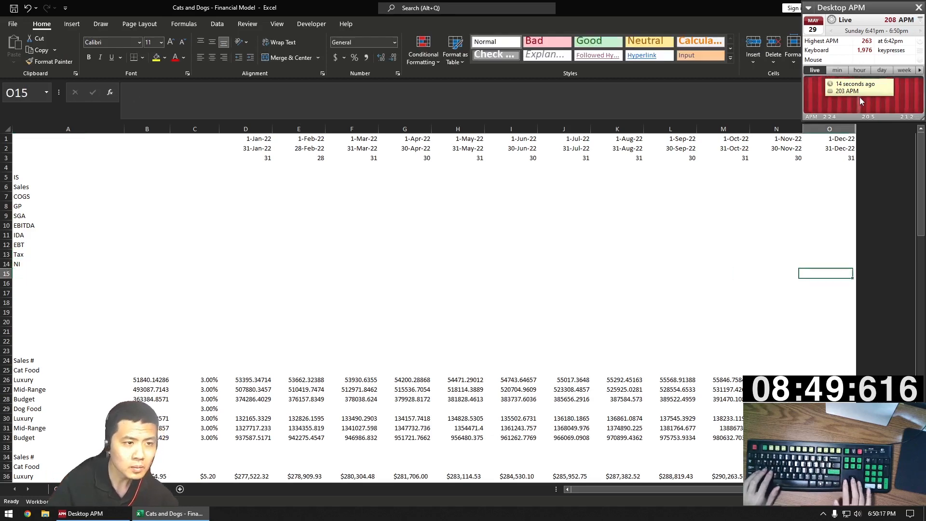
left_click(298, 187)
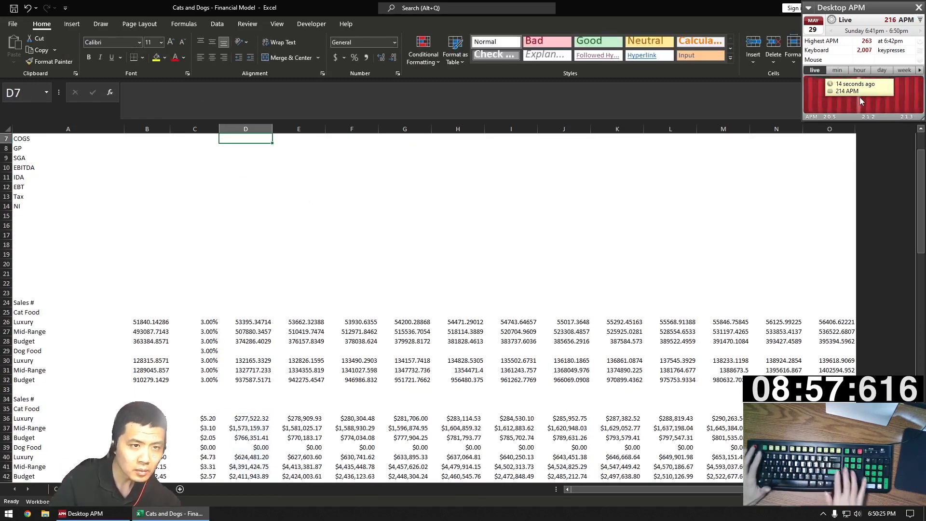
type("=-S")
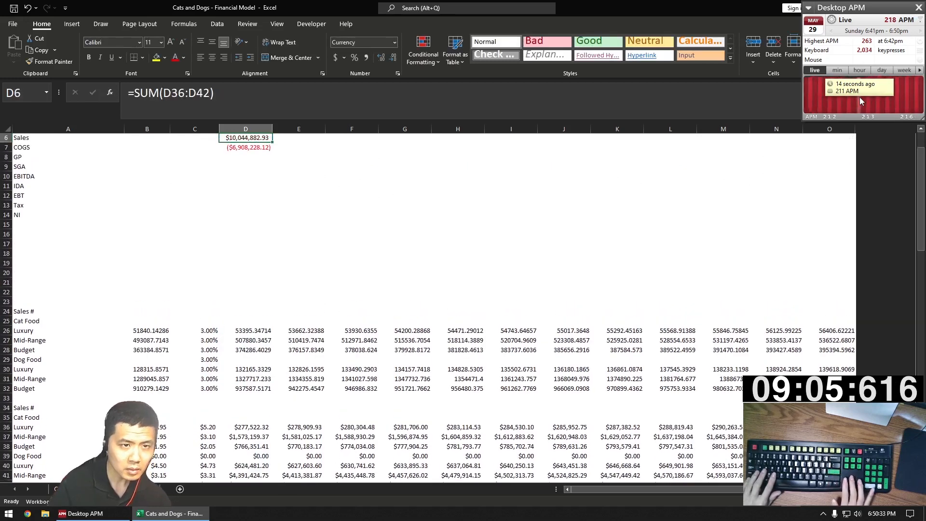
left_click(245, 158)
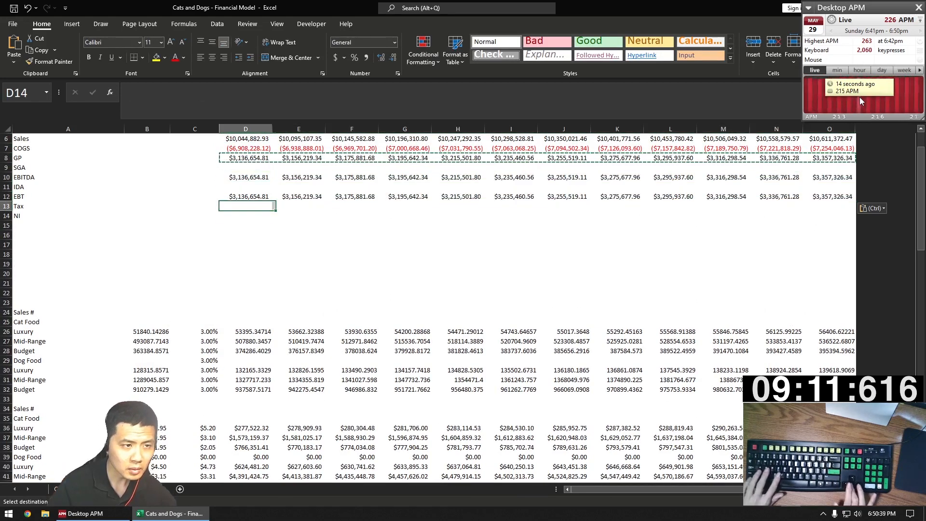
type("=-S")
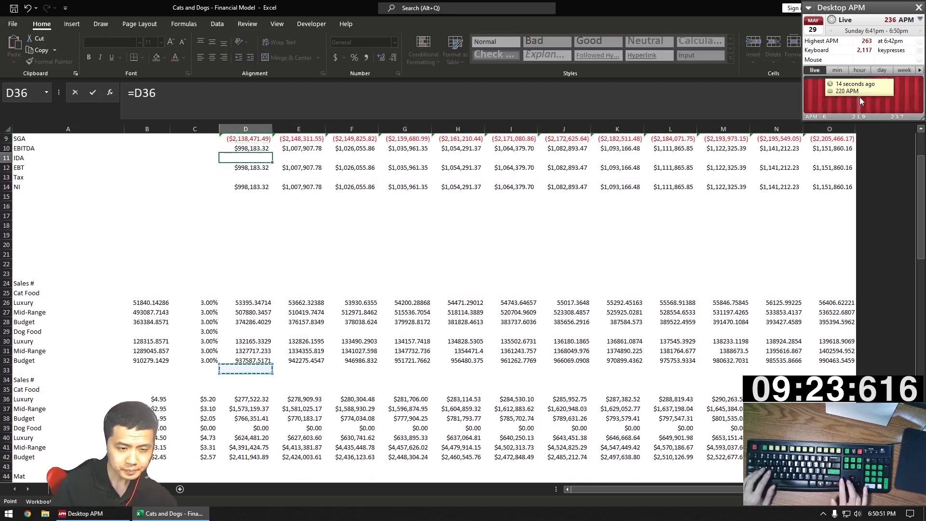
Compute EBT and 27% tax with =-D12*$C$13 to reach net income
scroll("down", 3)
type("111+D")
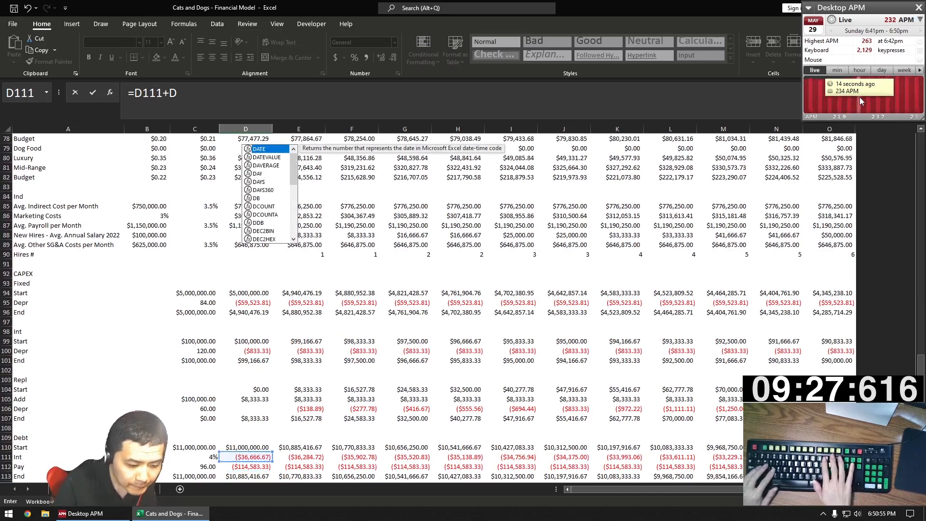
type("106+D1")
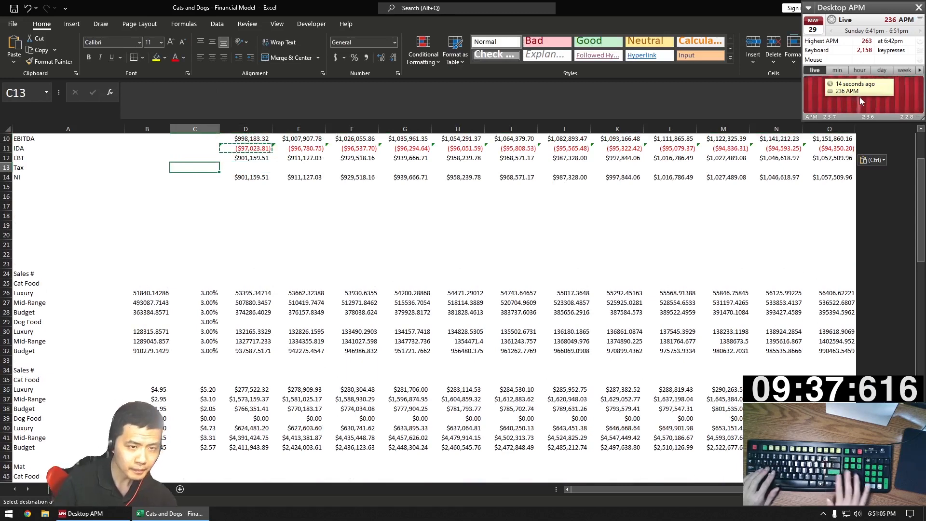
type("=A!J")
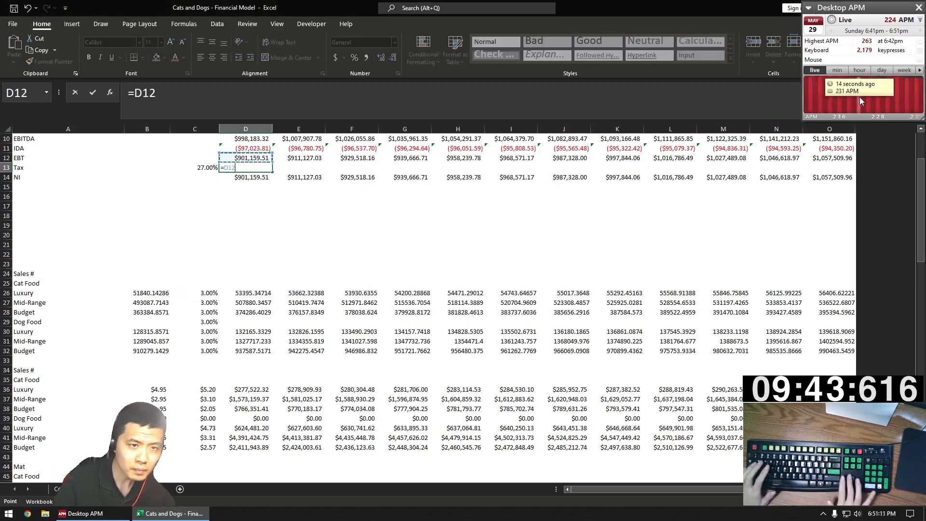
type("*$C$13")
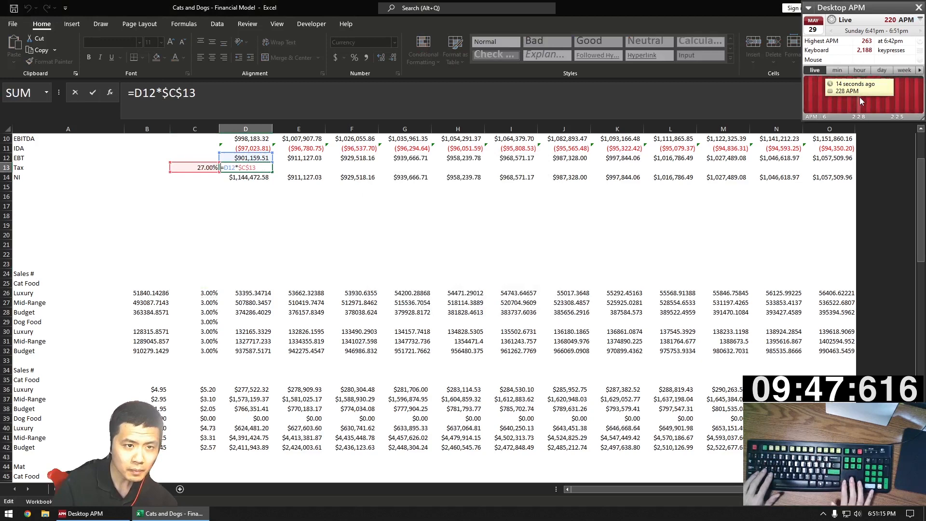
key("Return")
type("BS")
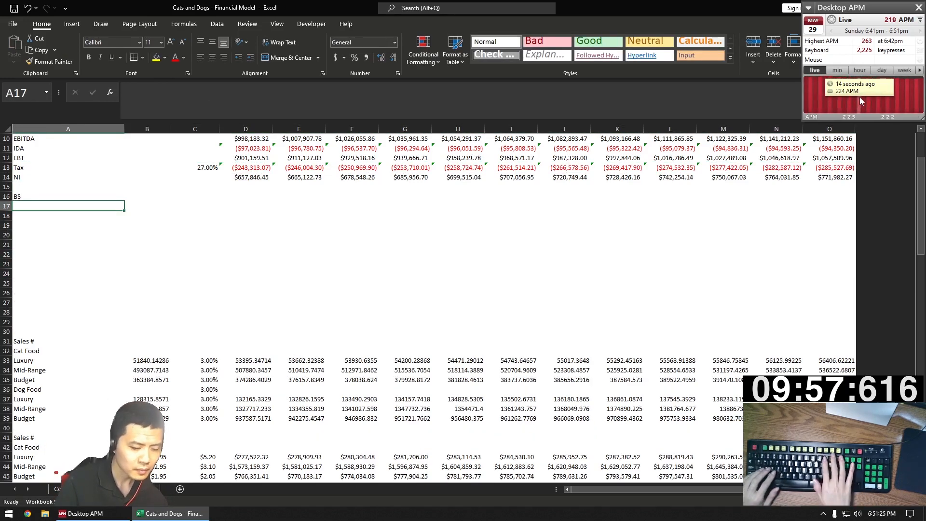
Link the opening balances from sheet A into column C and format them as Currency
type("=B")
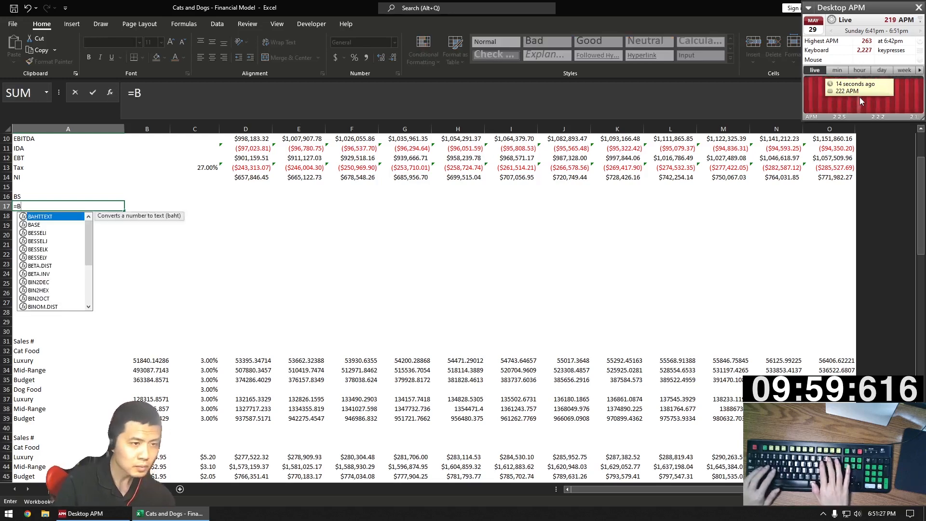
type("A!B53")
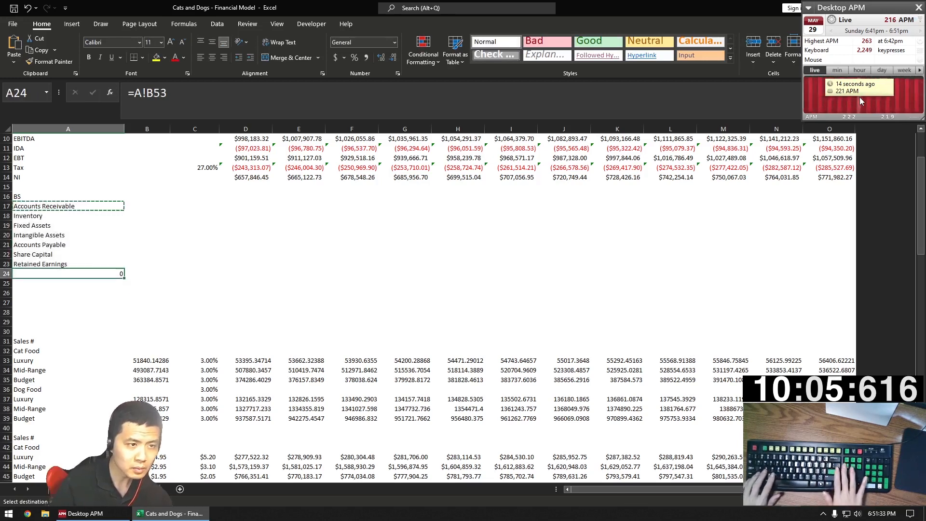
left_click(195, 206)
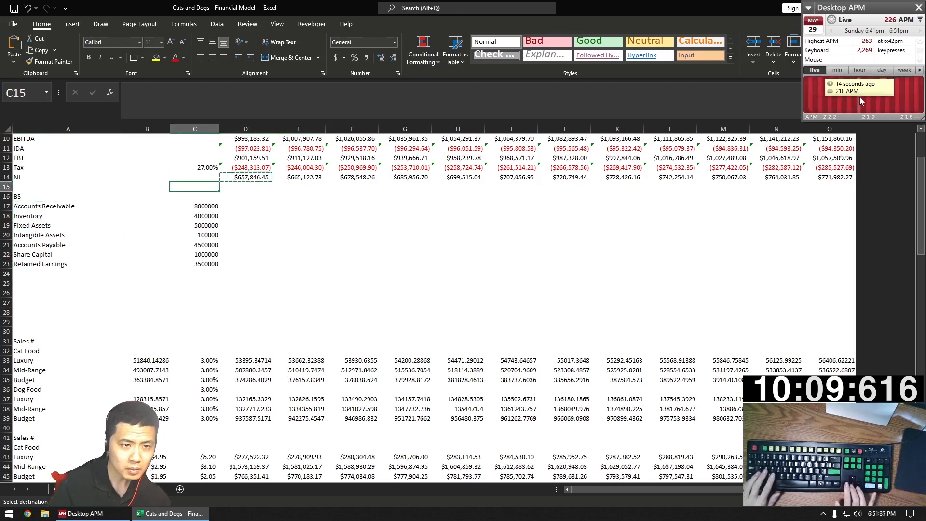
key("ctrl+v")
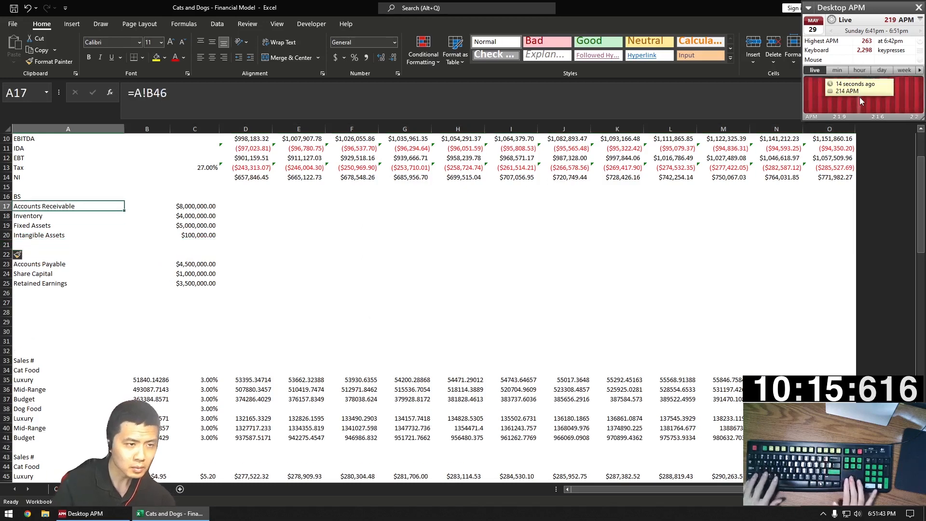
Add Cash and L+SE rows, totalling L+SE with =SUM(C24:C27)
type("Cash")
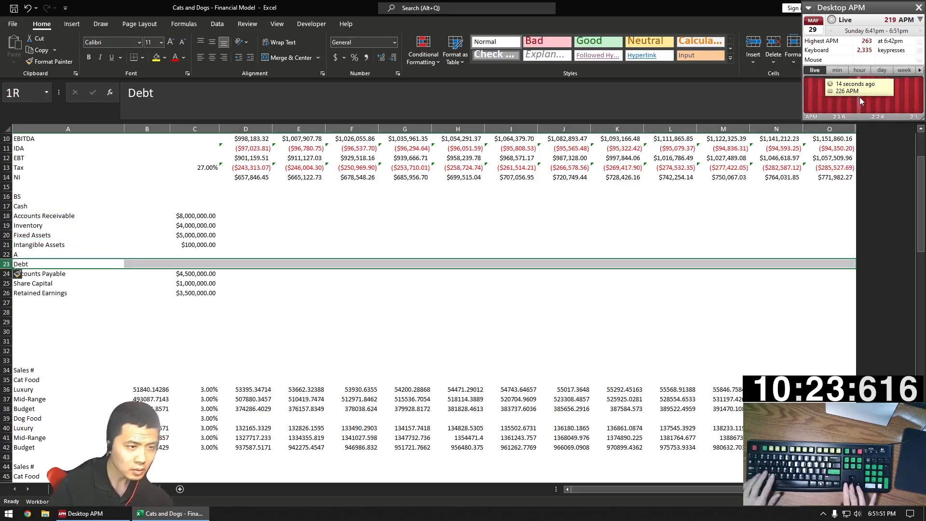
type("L+SE")
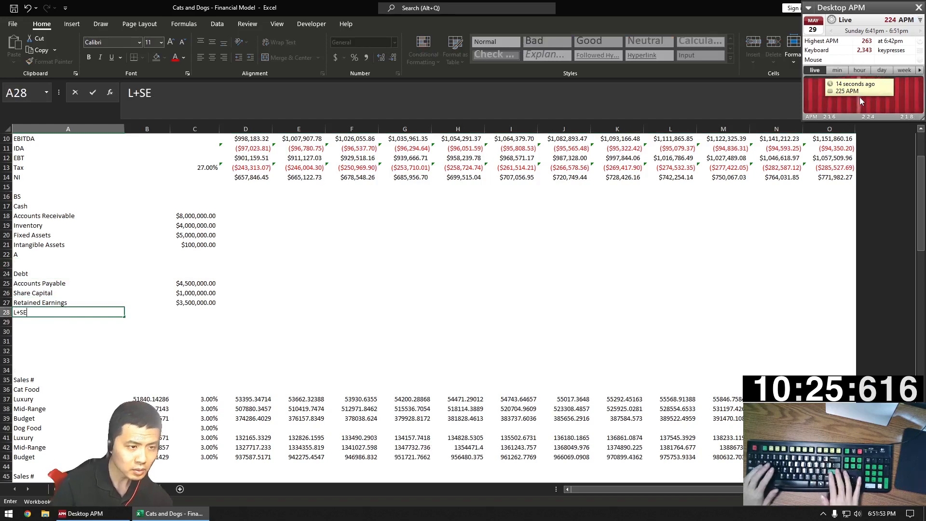
left_click(195, 273)
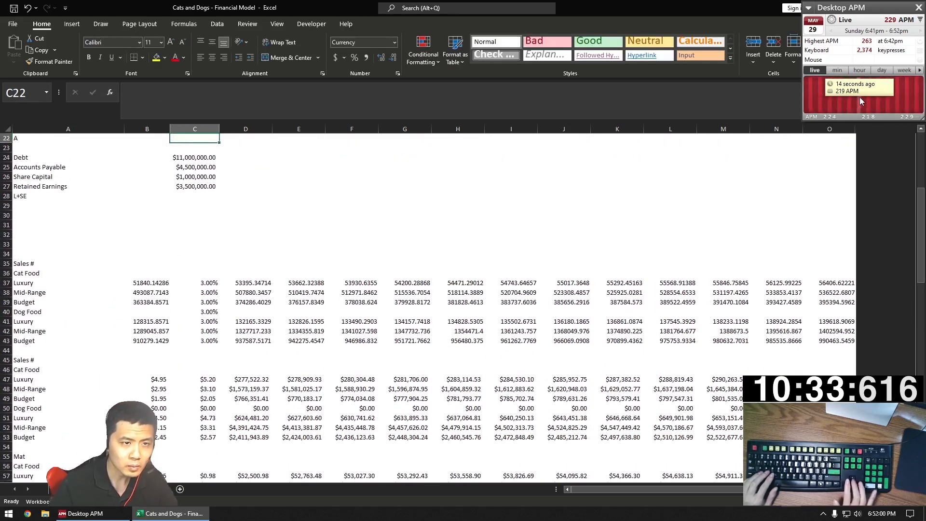
type("=SUM(C24:C27")
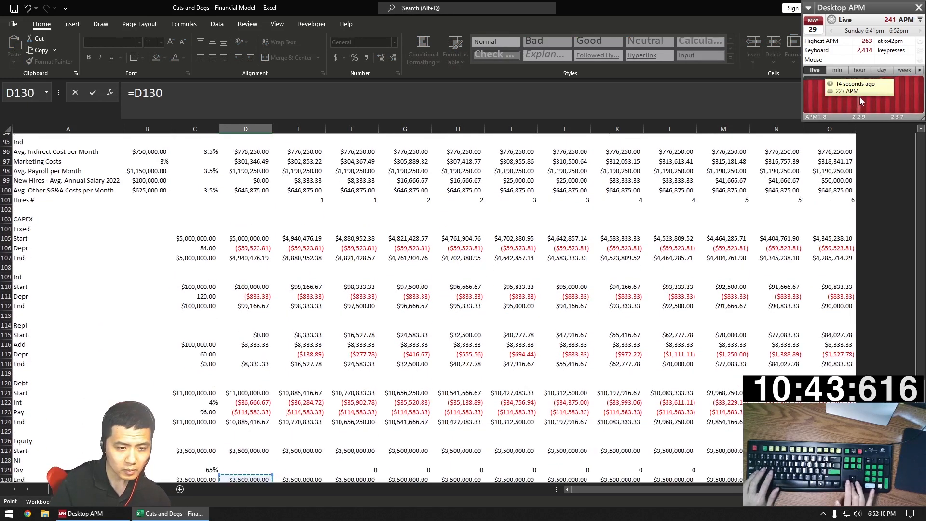
Set opening Cash to =C28 and start linking Accounts Receivable to sheet A
scroll("down", 3)
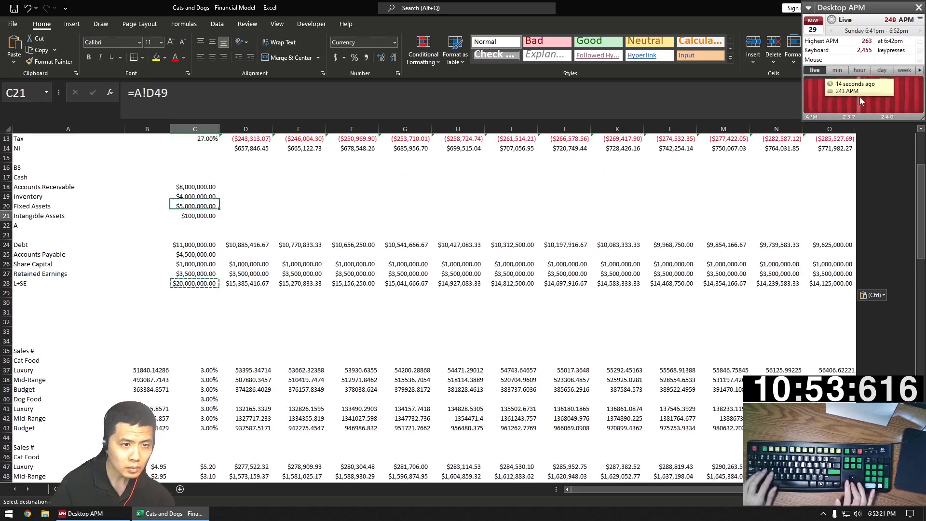
left_click(195, 176)
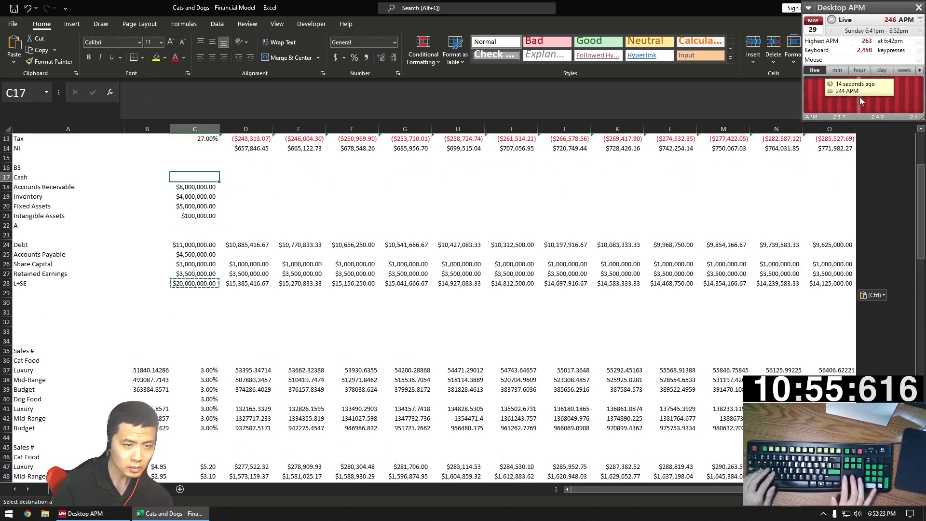
type("=C28")
left_click(195, 226)
type("=SUM(C17:C21)")
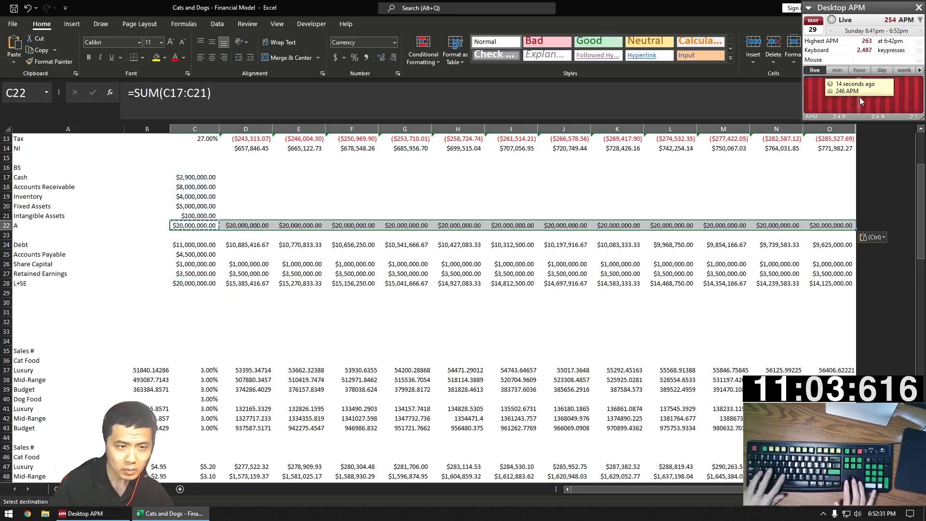
left_click(147, 187)
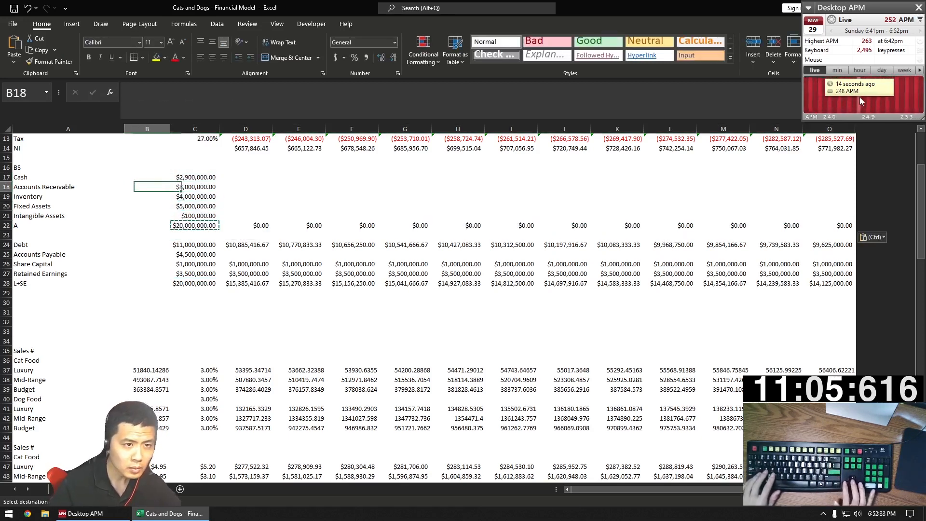
type("=A!D")
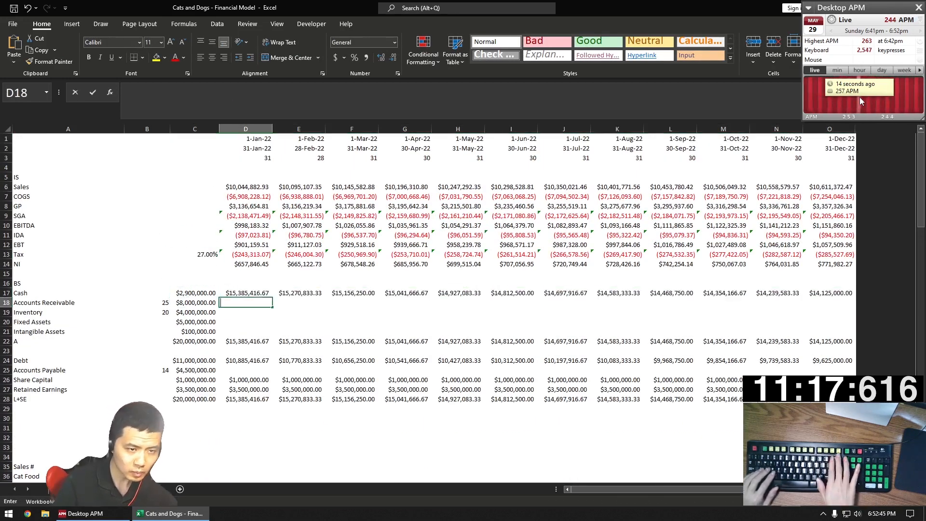
Complete the monthly receivables formula dividing by $D$3, then reference the payables formula
left_click(245, 187)
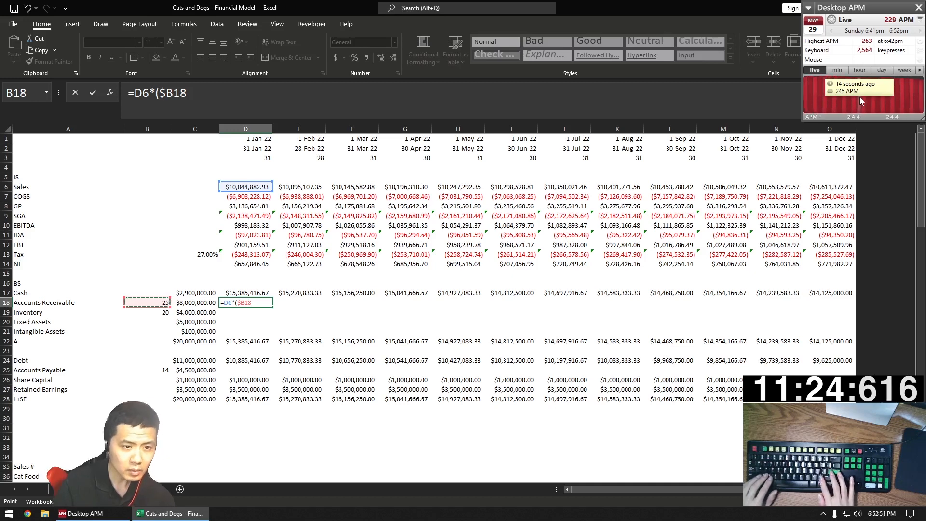
type("/$D$3)")
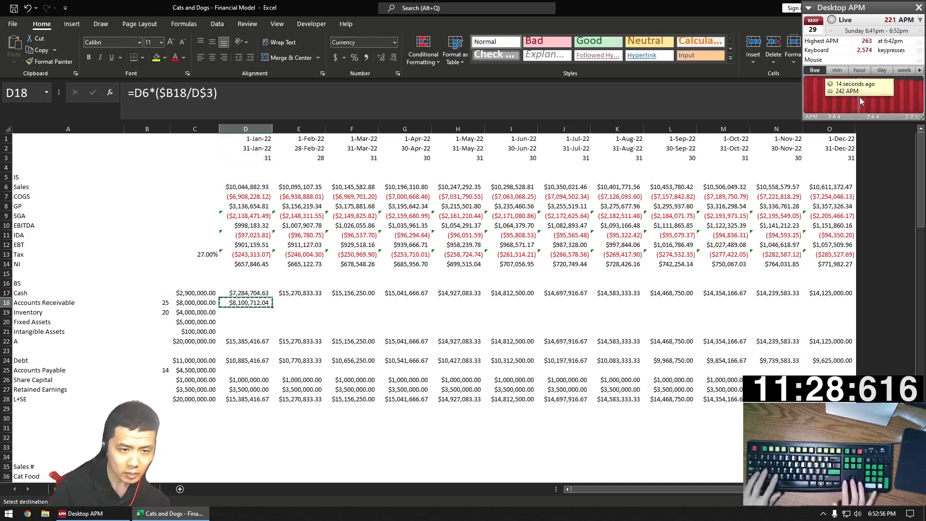
key("Return")
type("=-D13*($B25/D$3)")
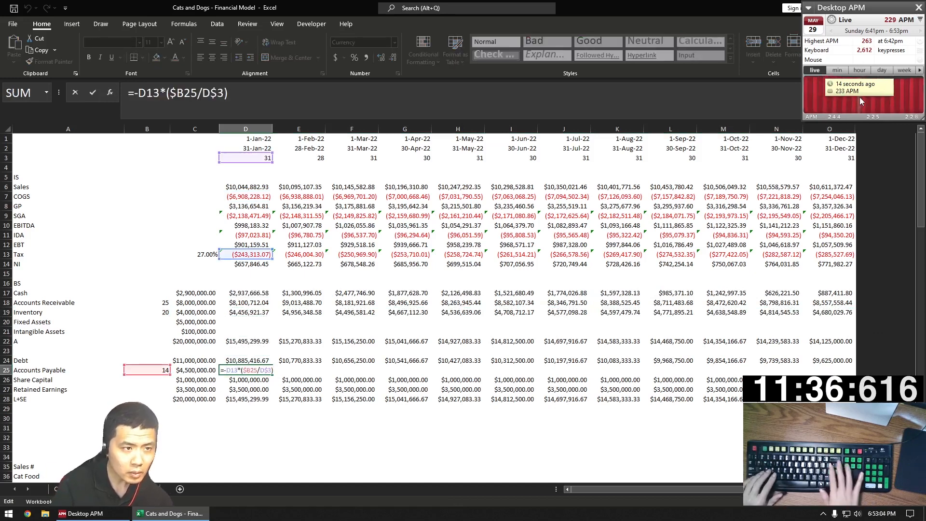
left_click(247, 196)
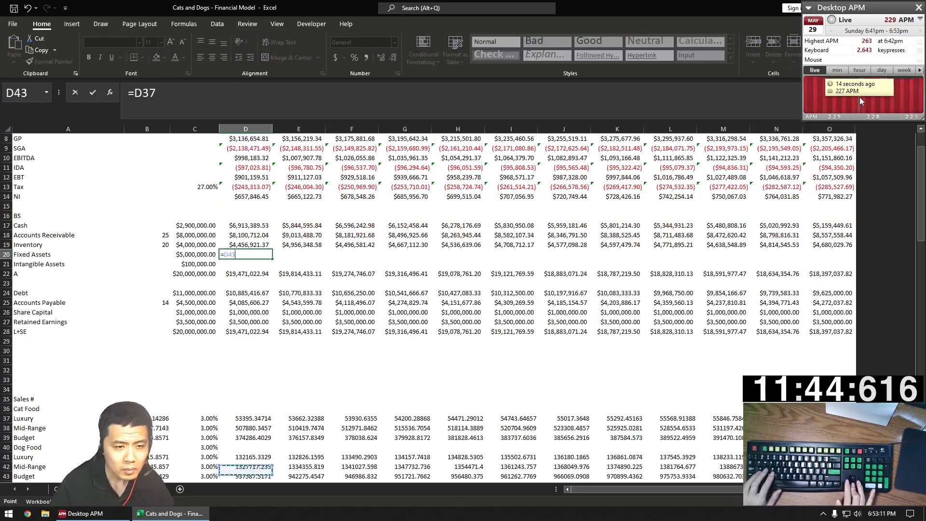
Review the January Cash balancing formula and the Retained Earnings link
scroll("down", 3)
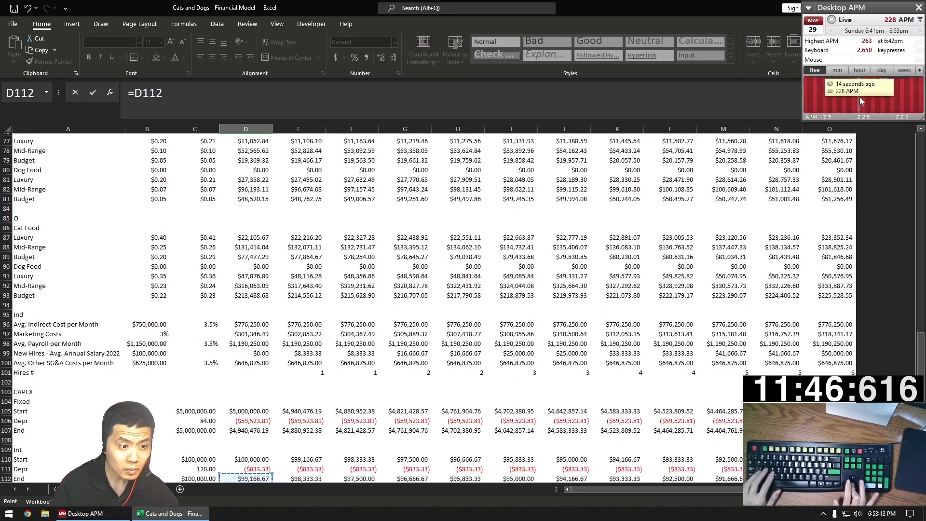
scroll("down", 3)
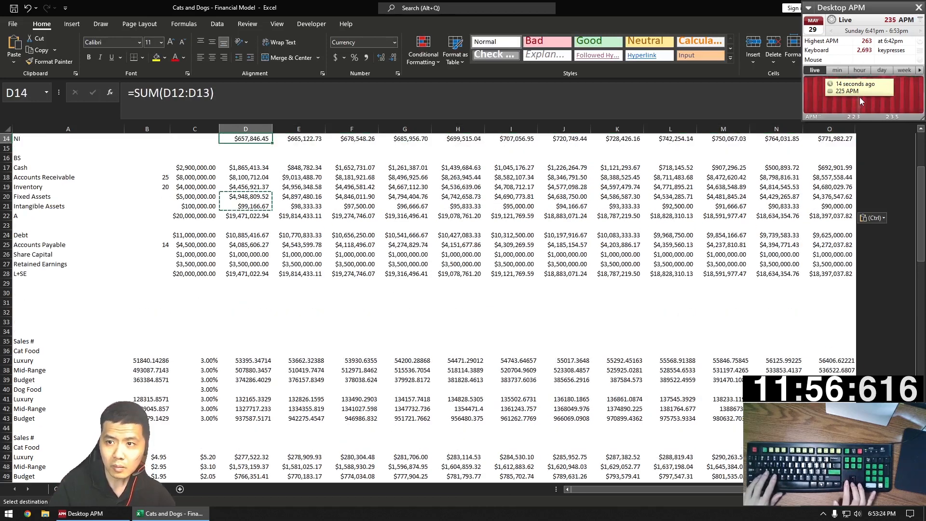
left_click(245, 167)
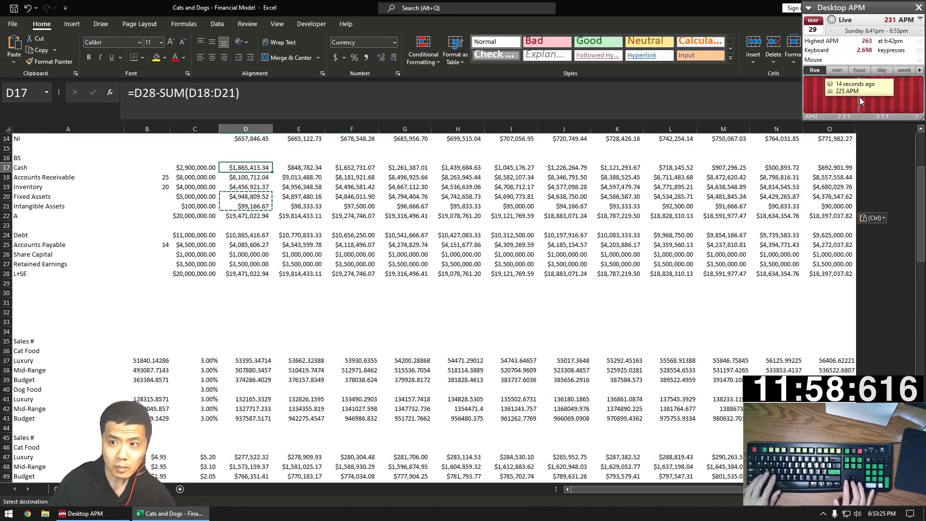
left_click(246, 273)
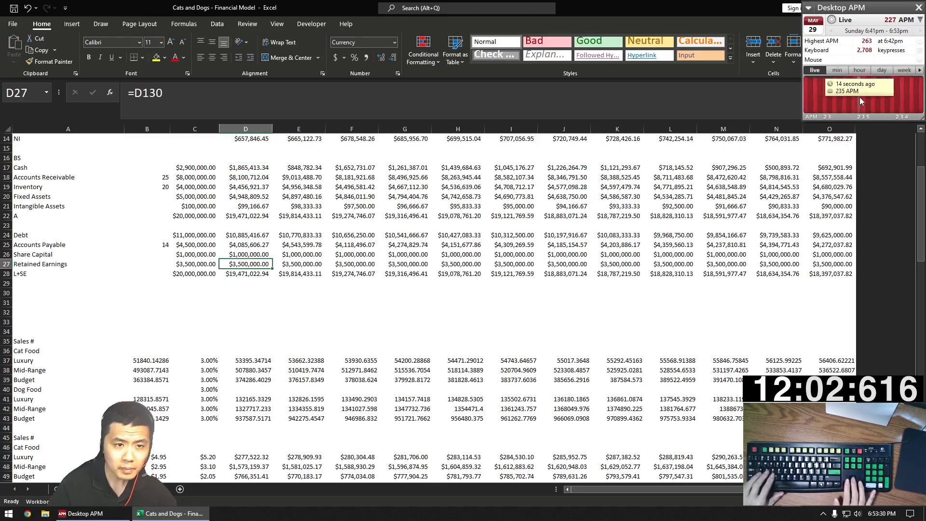
left_click(195, 419)
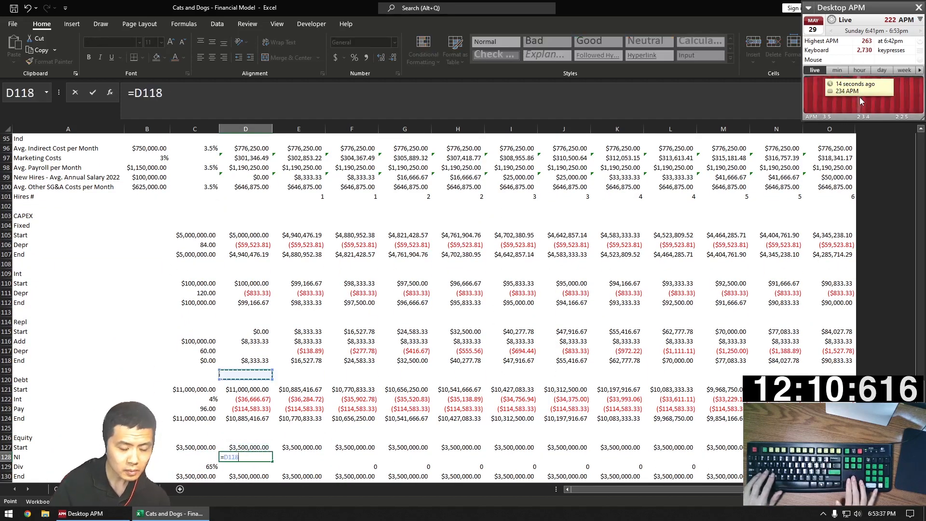
Scroll up and jump back to the top of the balance sheet
scroll("up", 3)
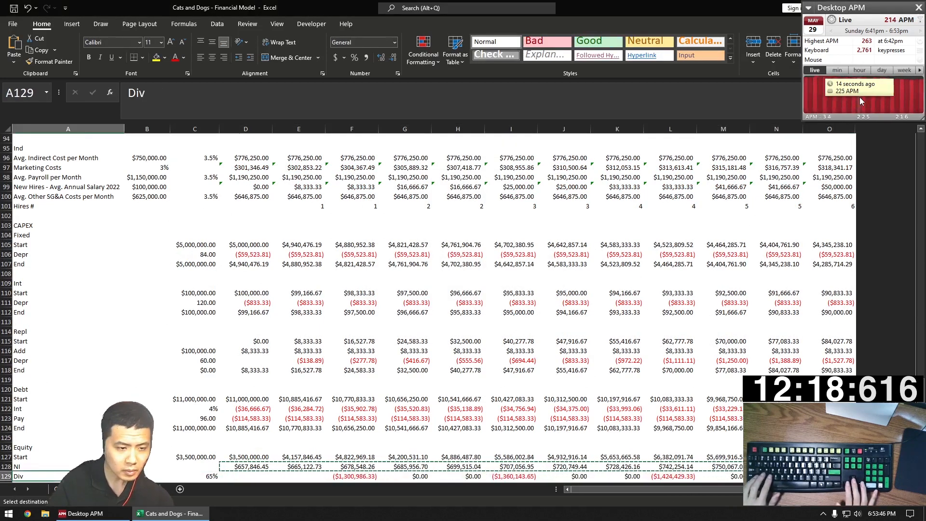
key("ctrl+Home")
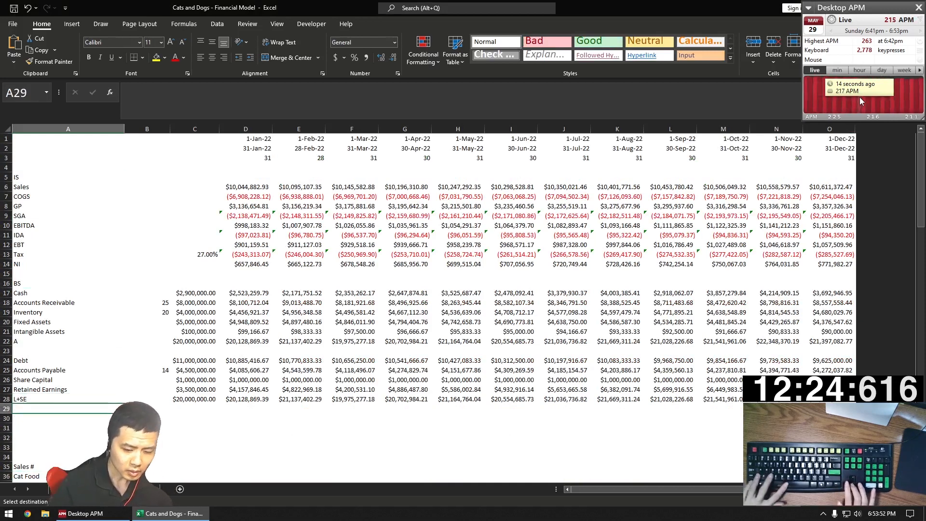
Add Valuation rows with summed monthly EBITDA, multiple =A!J64, and year-end cash
type("Va")
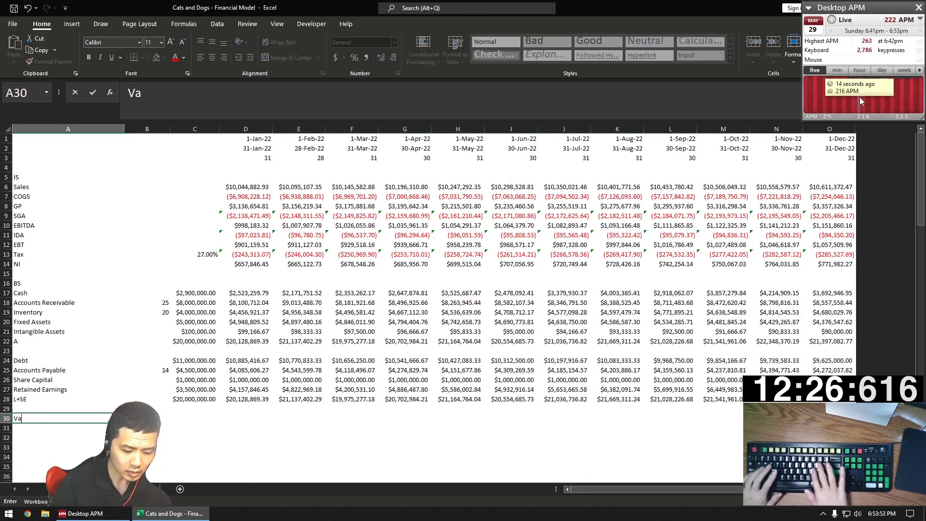
type("luatiomn")
left_click(69, 428)
type("EBITDA")
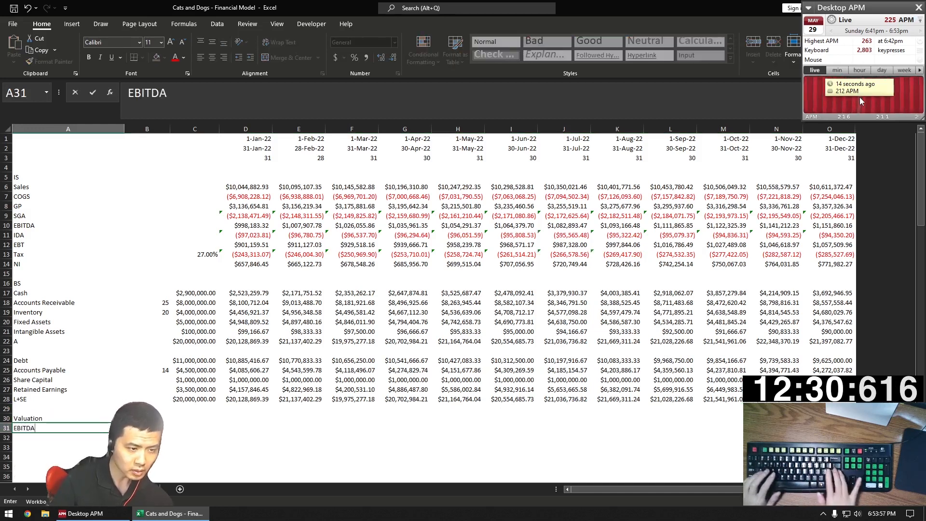
type("=SUM(")
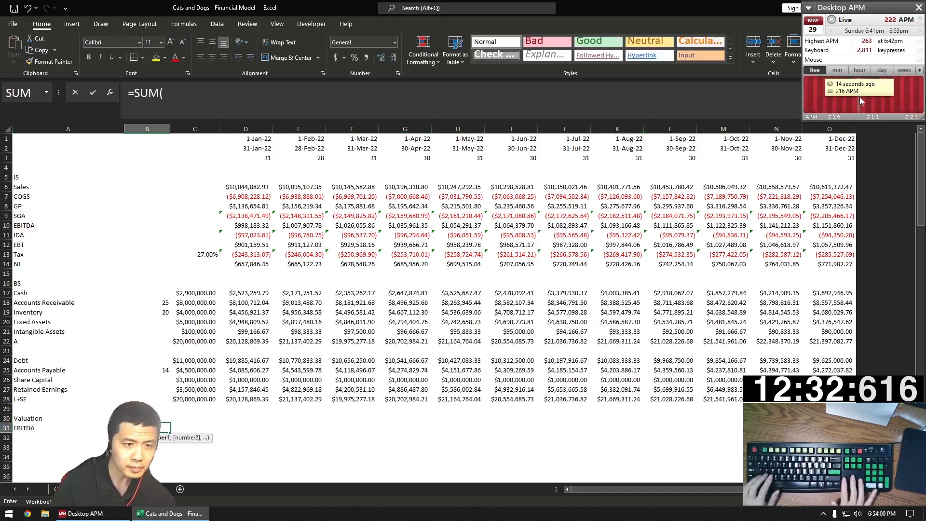
left_click(246, 186)
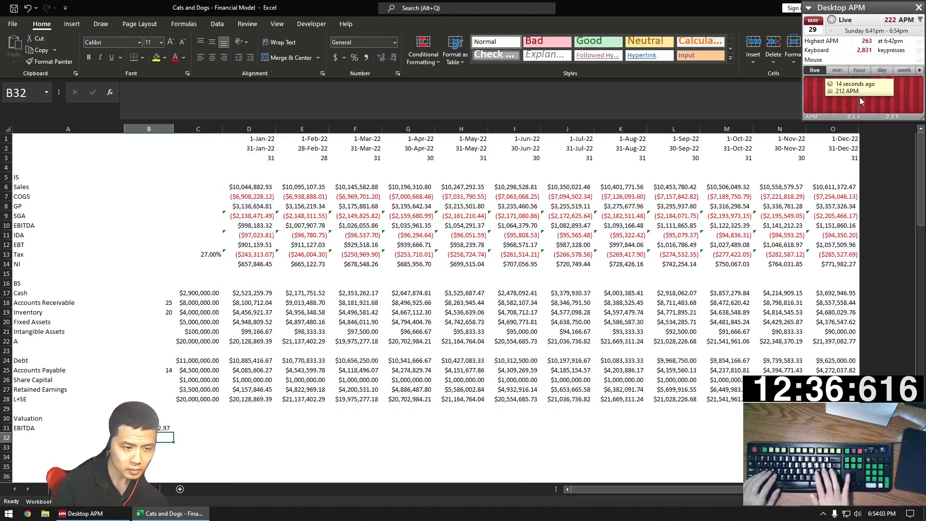
type("Mult")
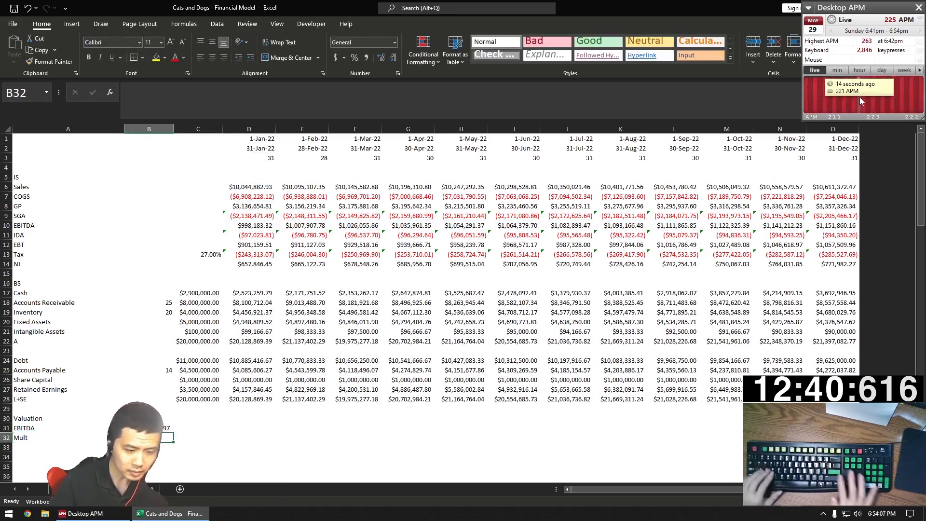
type("=A!J64")
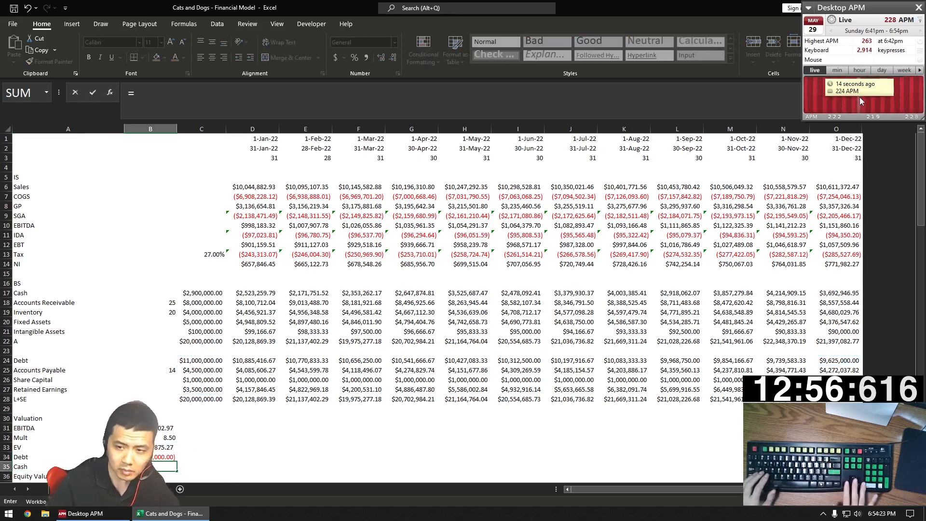
left_click(836, 292)
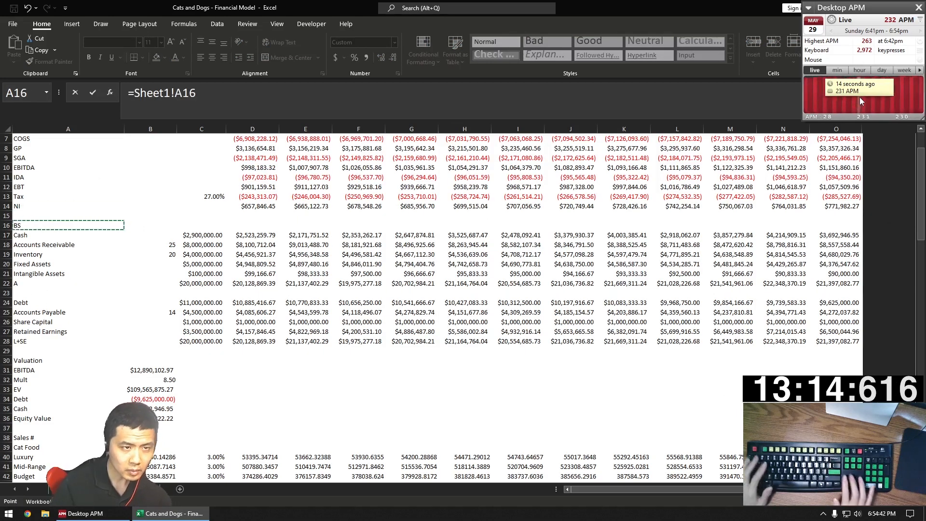
Answer net sales and manufacturing cost with SUM formulas, and link closing balance to December Cash
type("=SUM(")
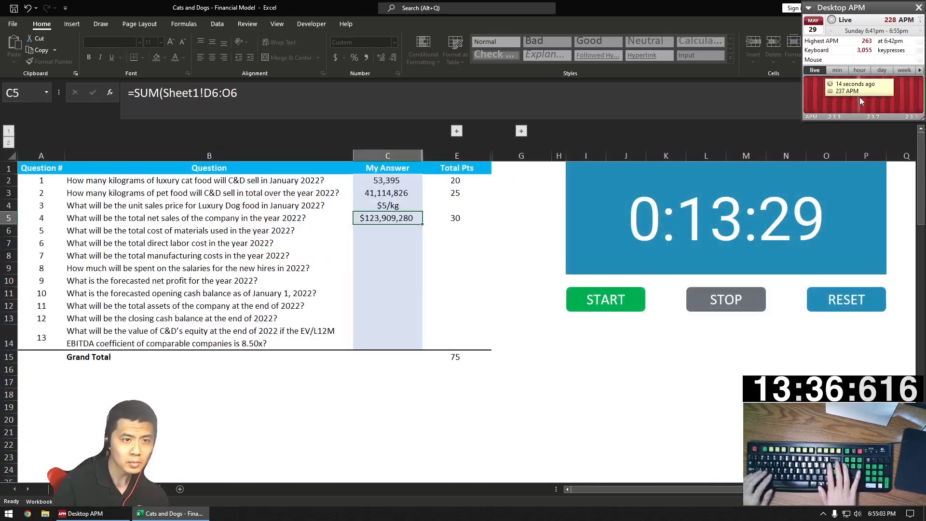
type("=SUM(Sheet1!D7:O7")
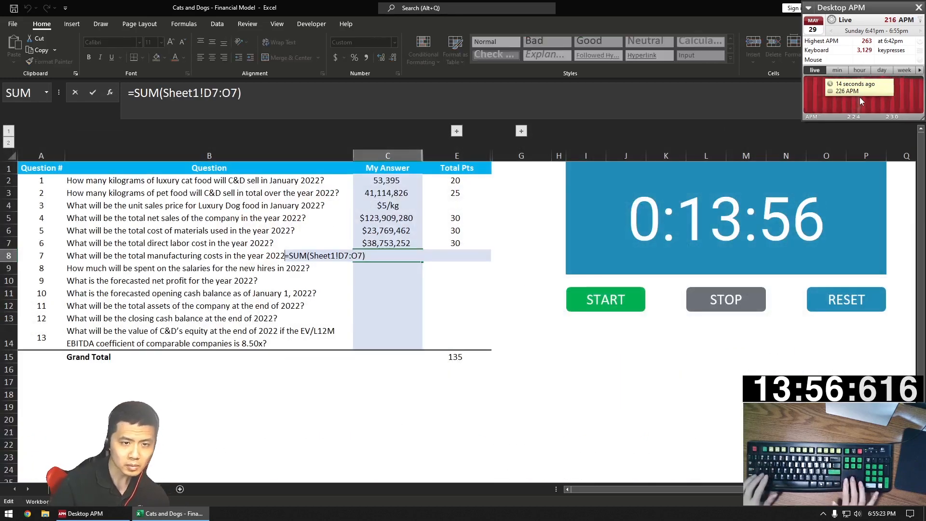
key("Return")
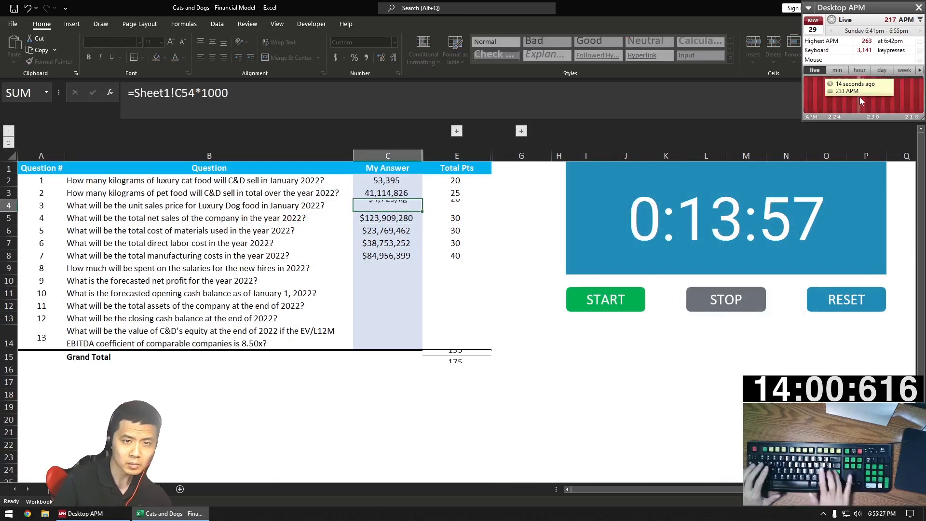
type("=SU")
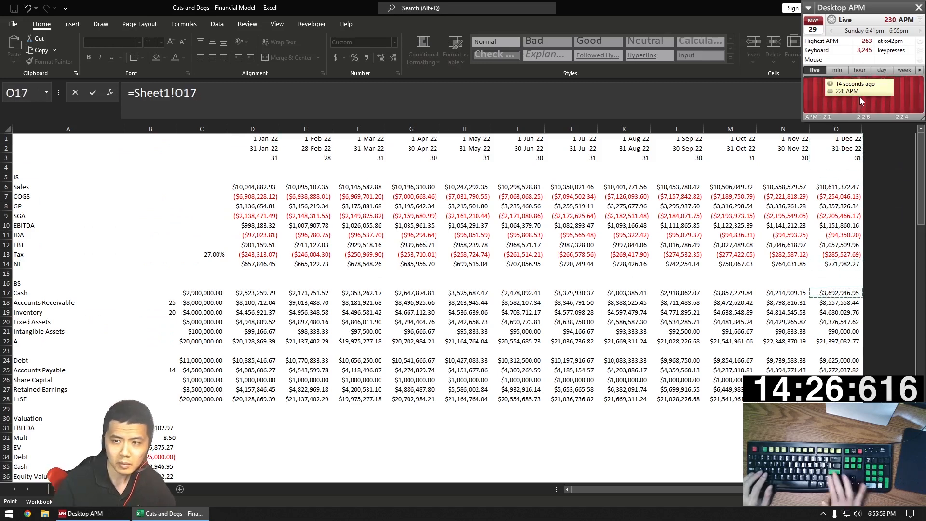
left_click(253, 139)
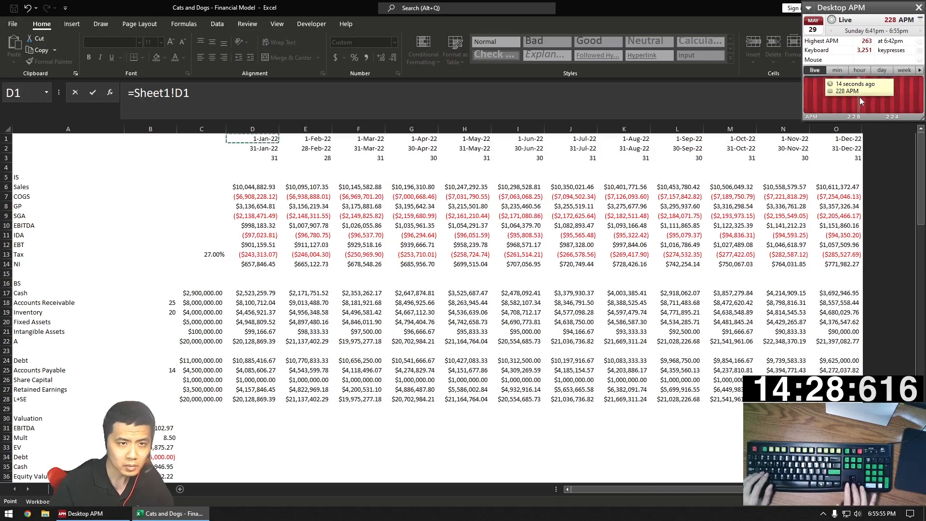
left_click(150, 399)
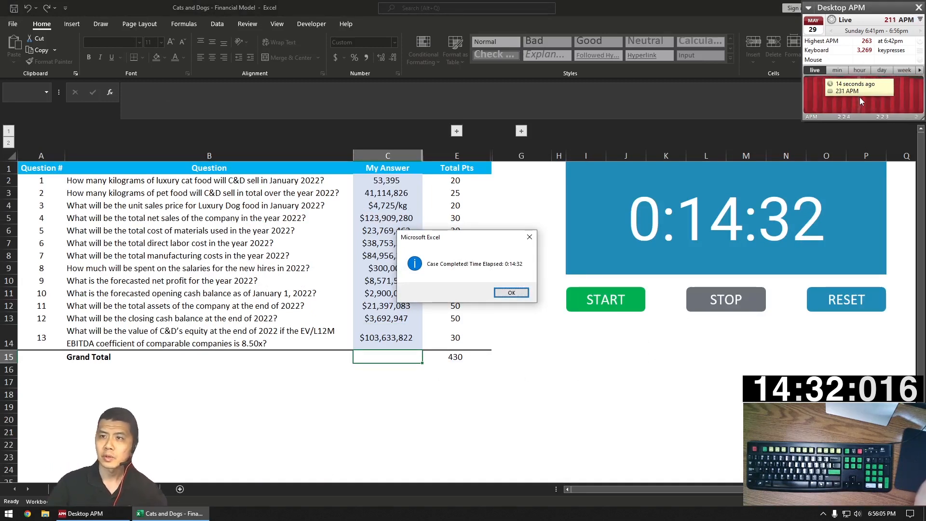
mouse_move(523, 271)
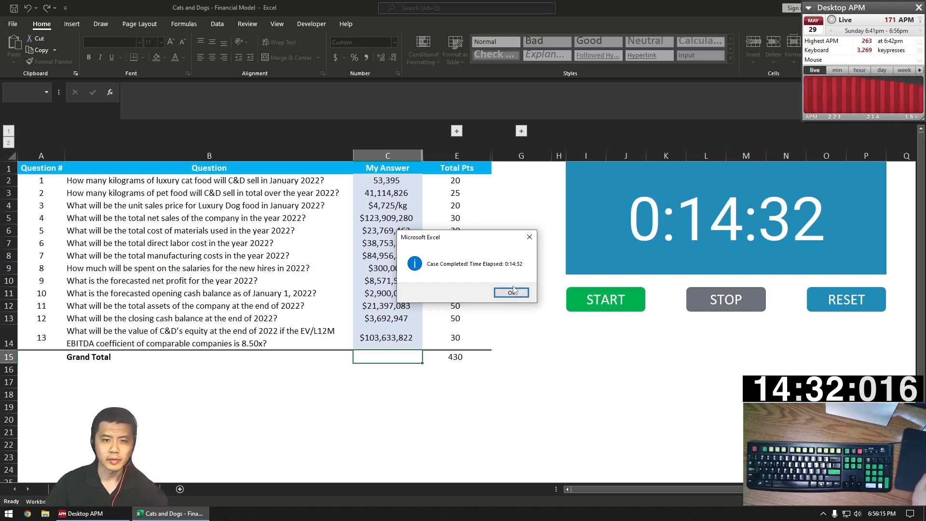
Dismiss the 'Case Completed!' message showing 0:14:32 elapsed
left_click(510, 292)
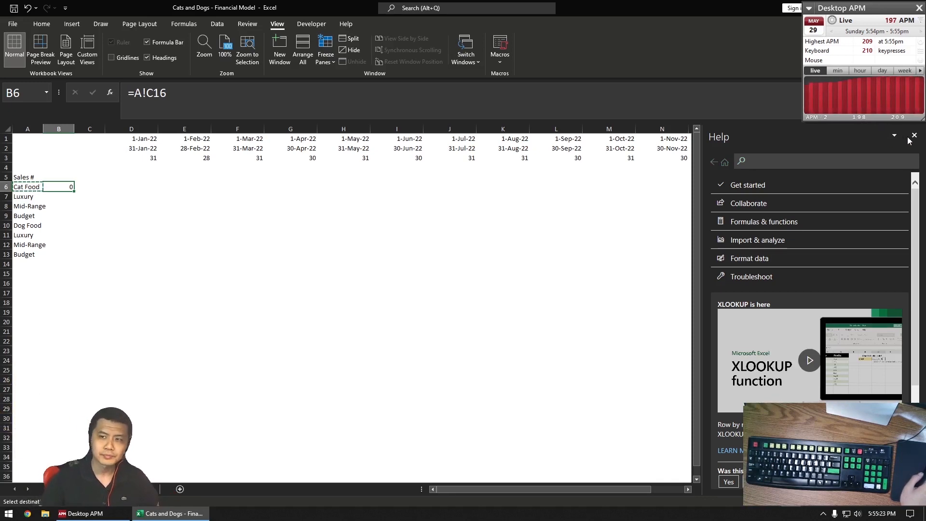
Close the Help pane and enter =AVERAGE(A!D16:A!J16) for Cat Food
left_click(913, 136)
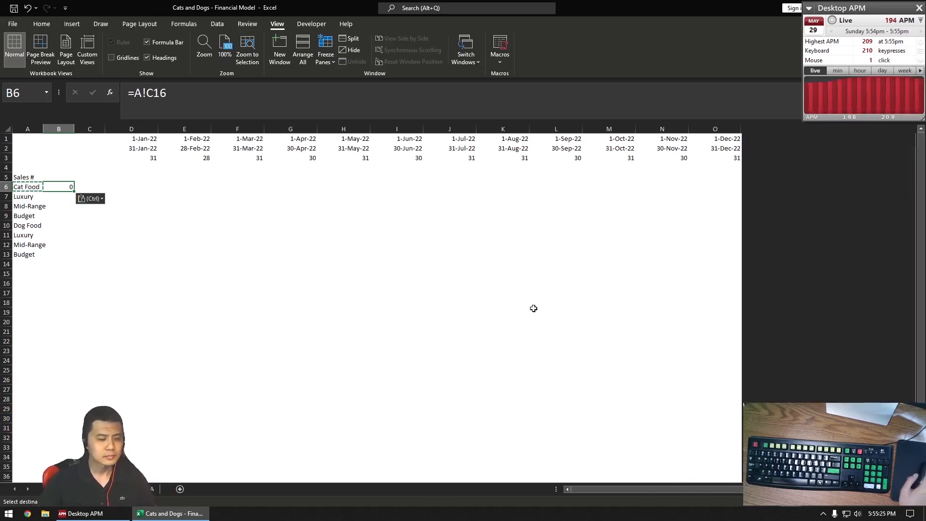
type("=AVERAGE(A!D16:A!J16")
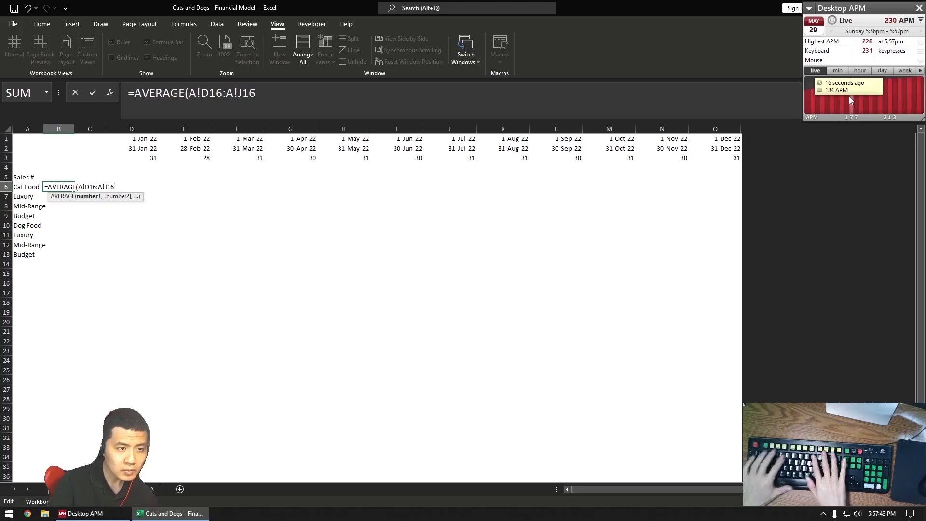
type(")")
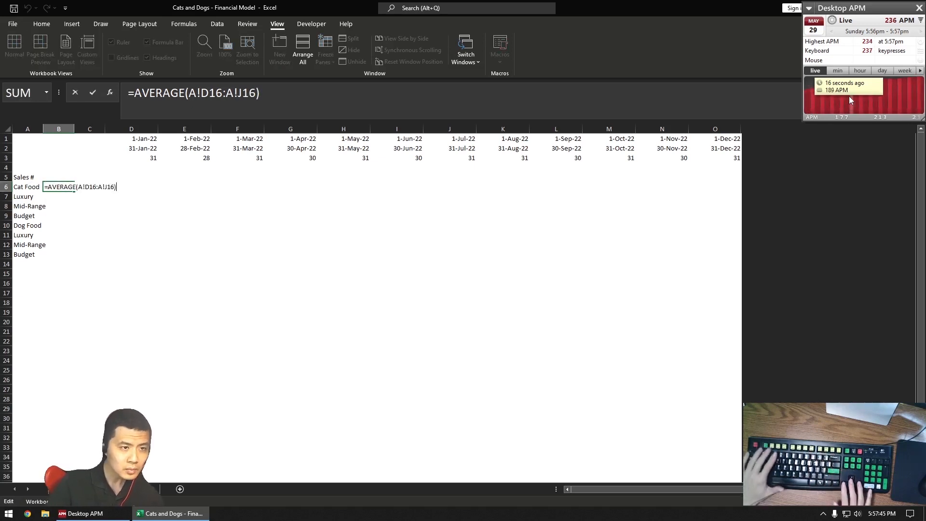